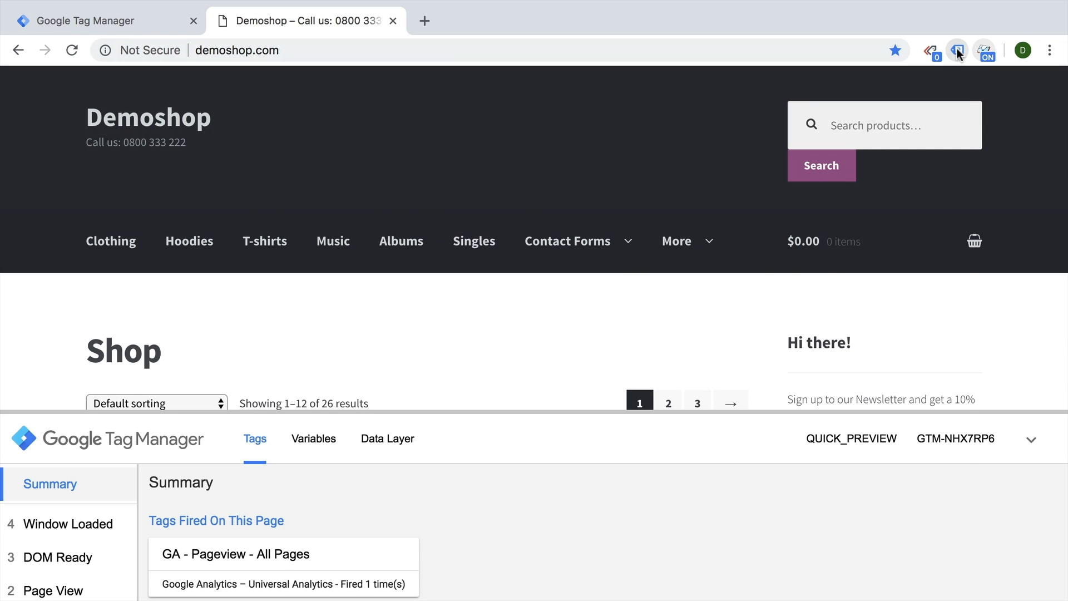
Show the Demoshop console with Google Analytics debug output for tracker creation and pageview.
click(957, 50)
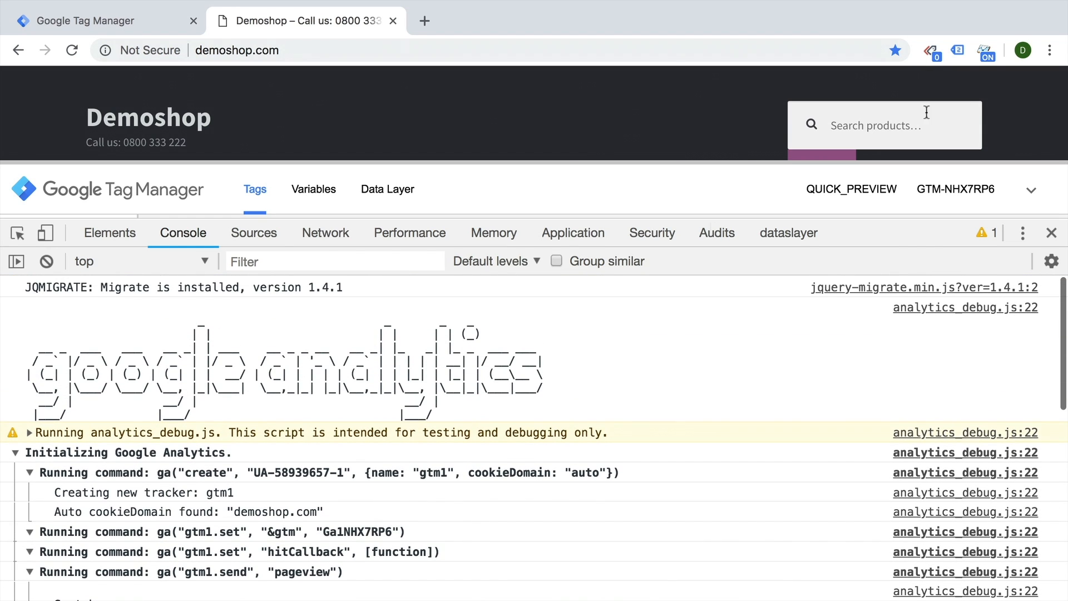
click(1050, 49)
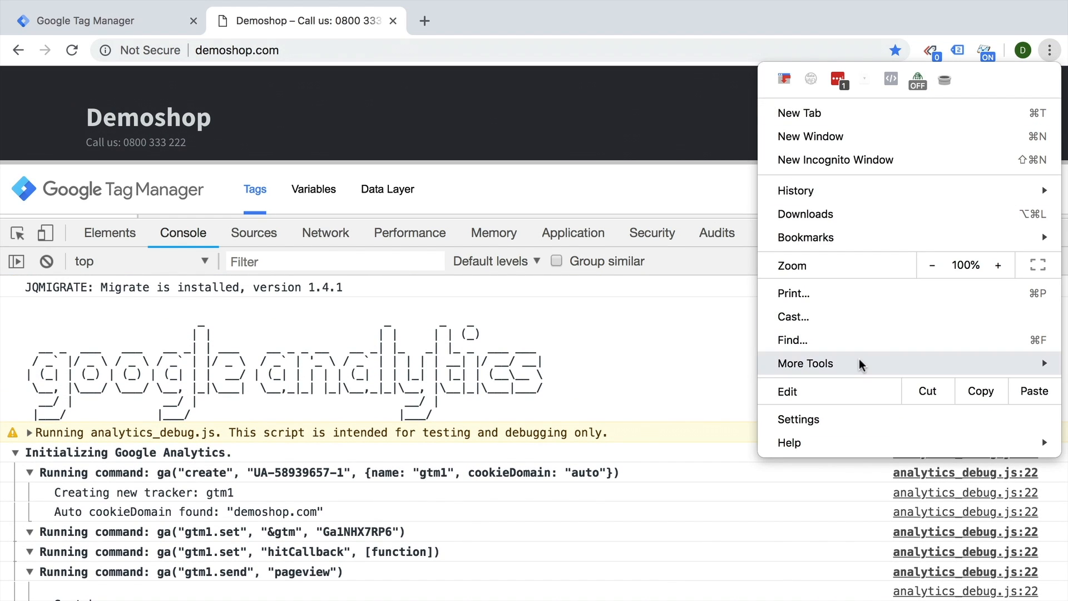
mouse_move(806, 363)
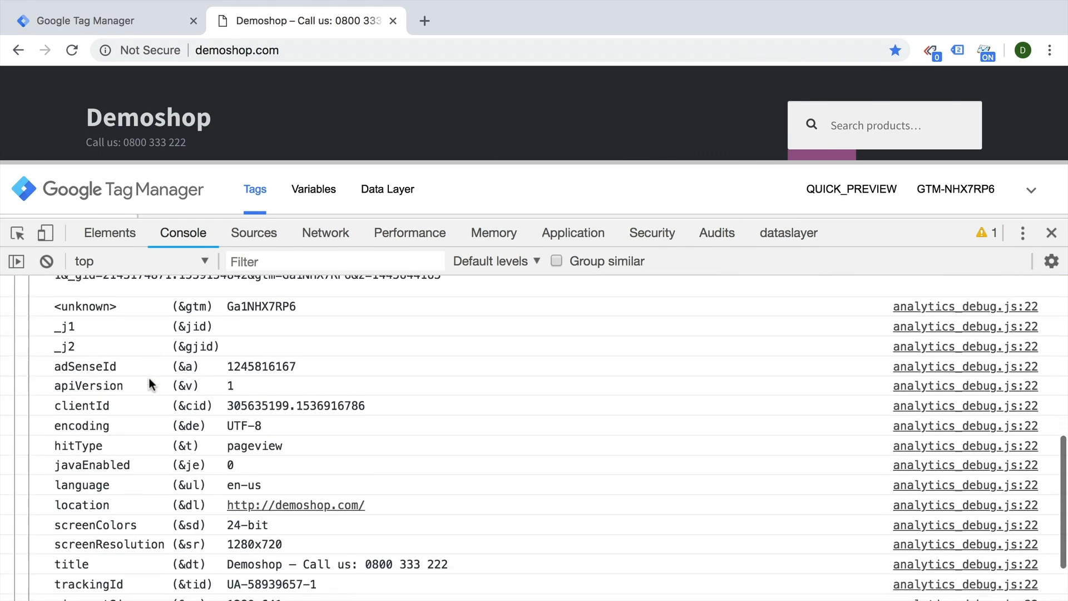
scroll(down, 3)
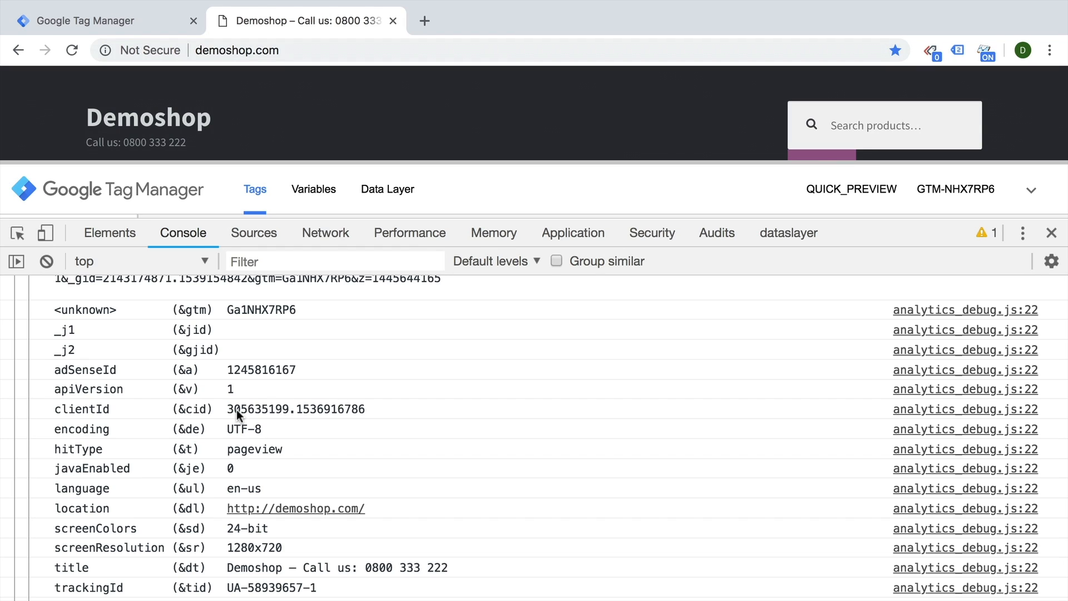
mouse_move(1042, 62)
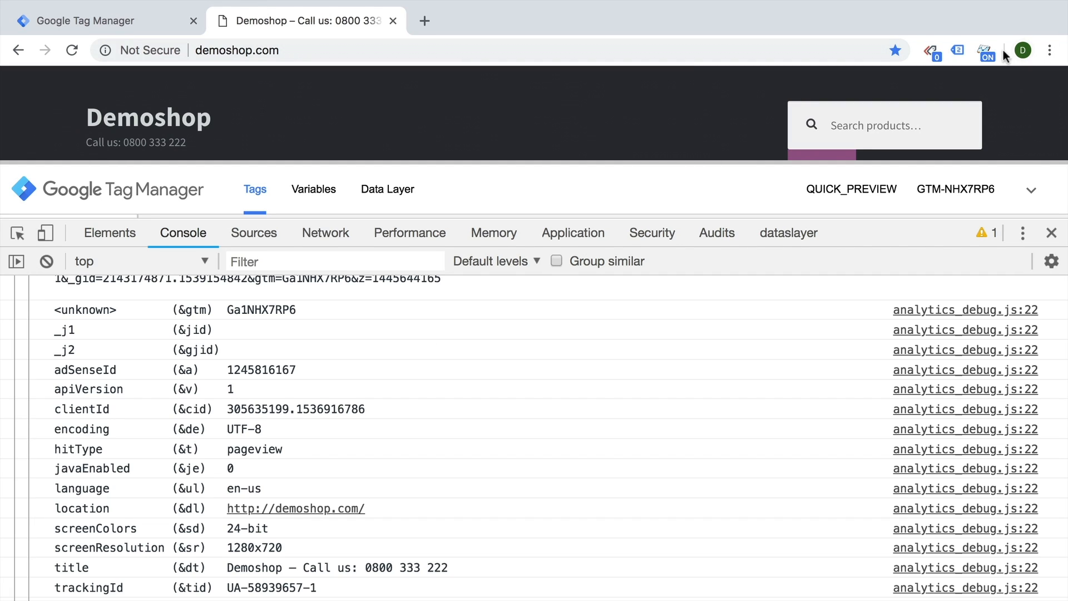
Disable the GA Debugger extension and set the Pageview tag's Use Debug Version override to True.
click(984, 49)
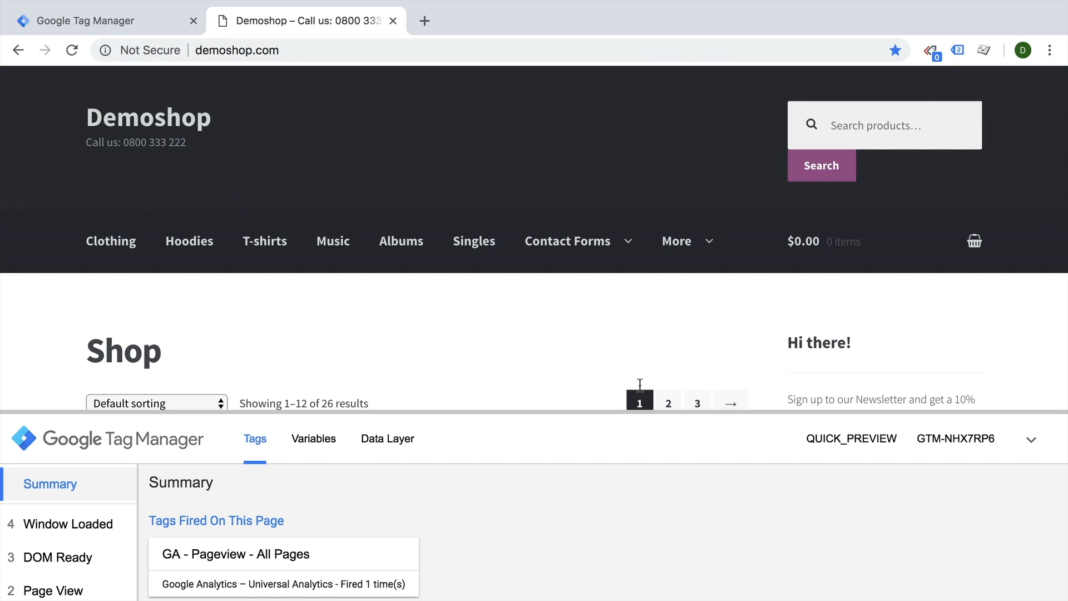
mouse_move(116, 58)
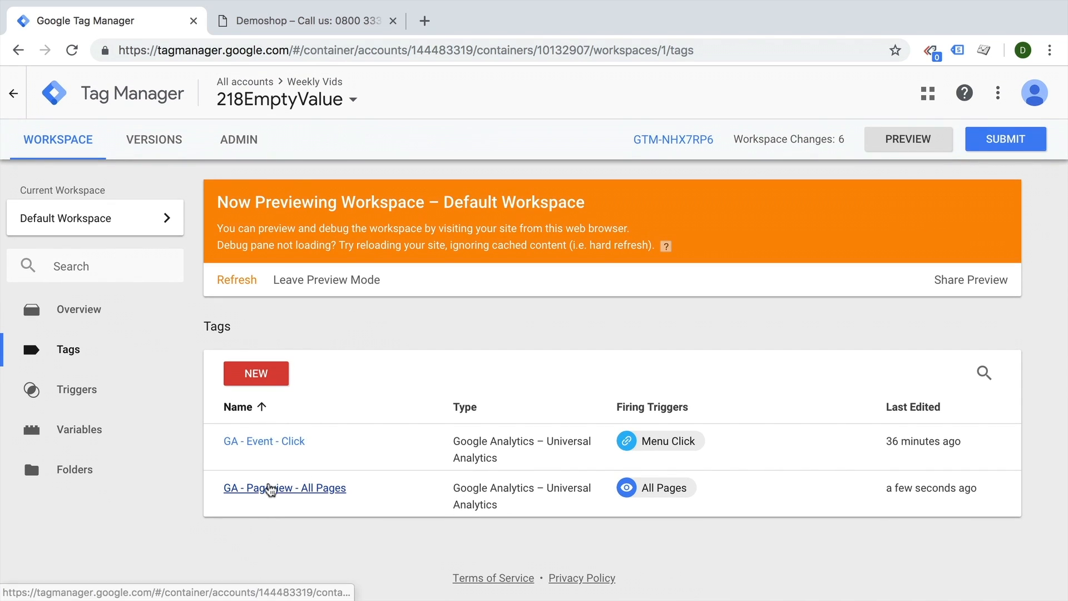
click(285, 488)
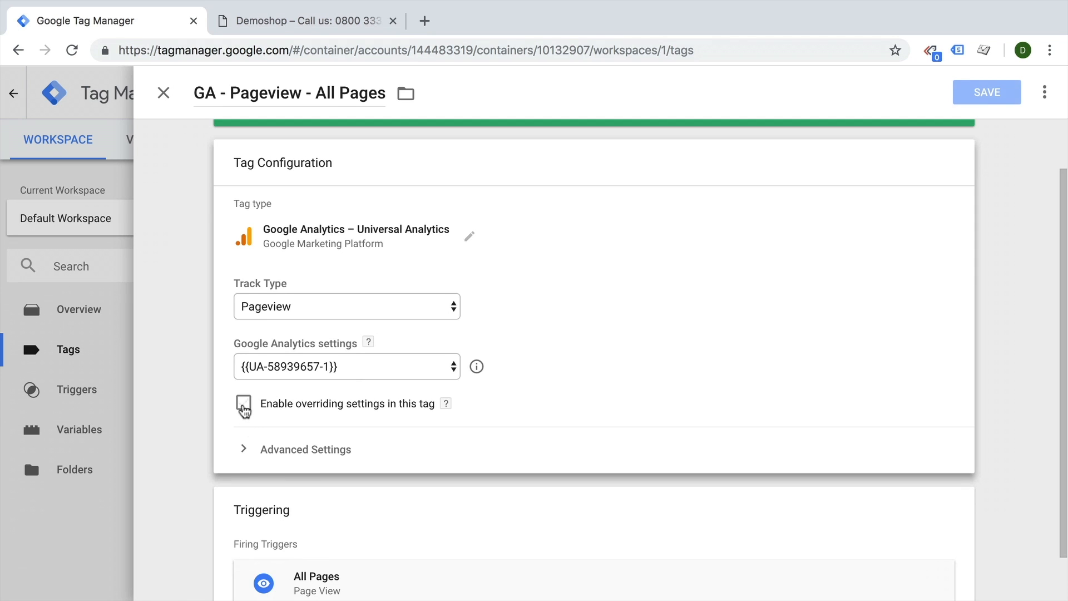
click(243, 403)
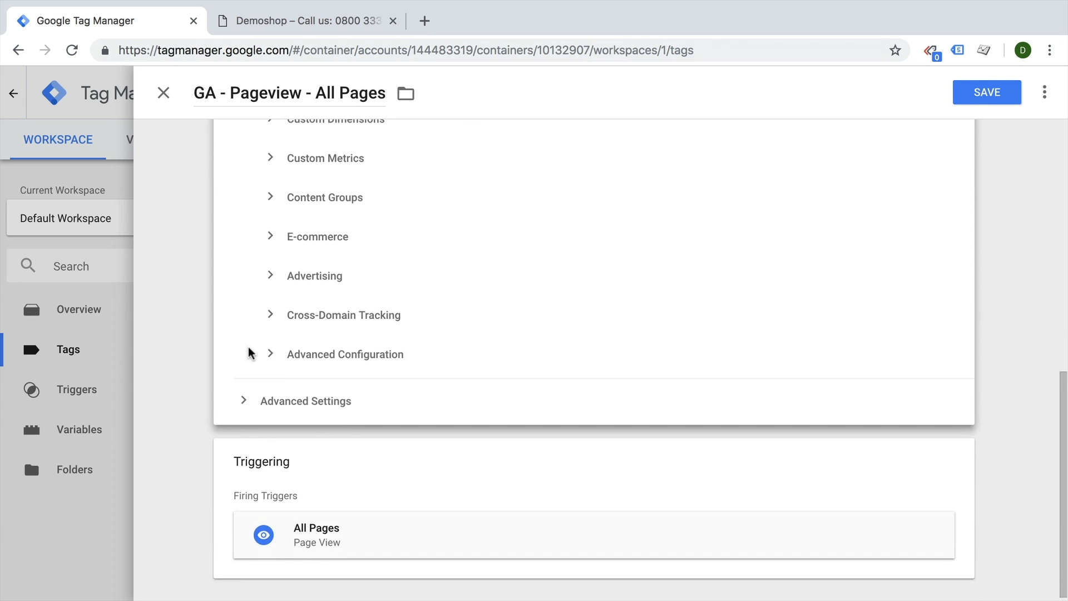
click(345, 354)
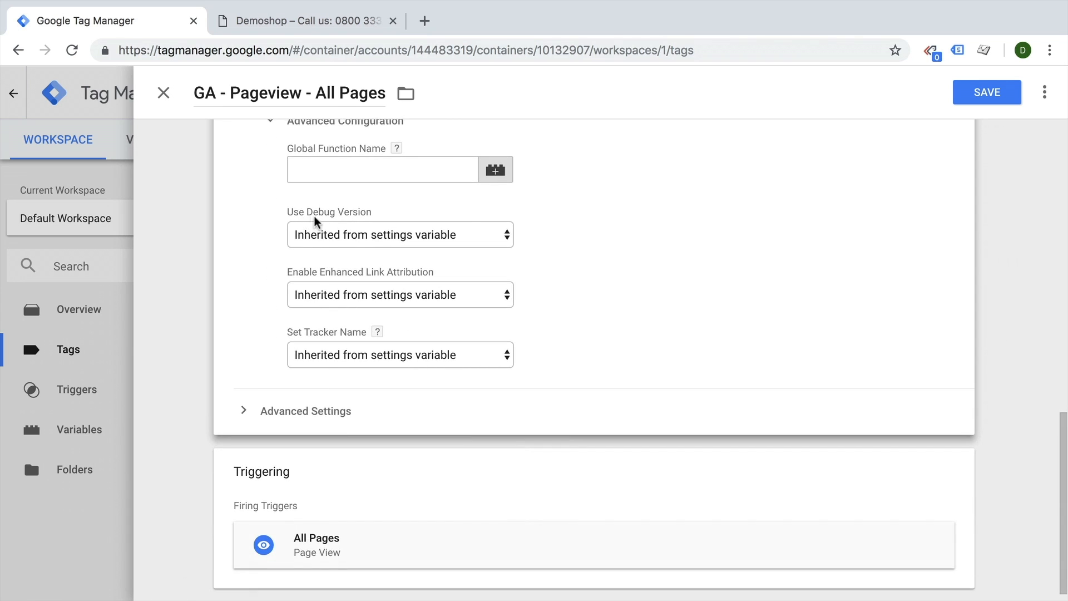
click(400, 234)
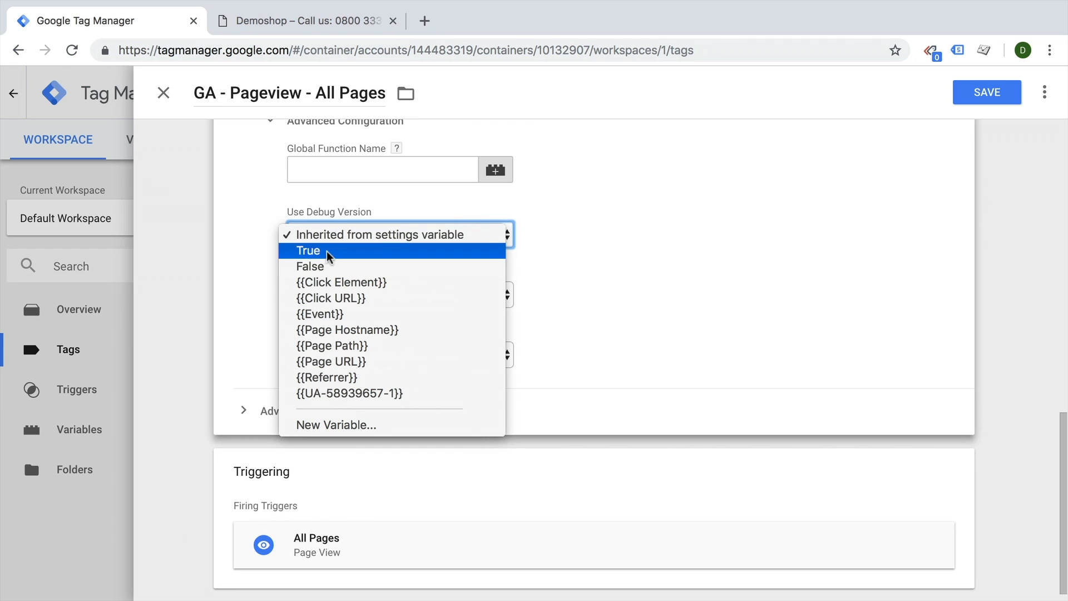
click(986, 91)
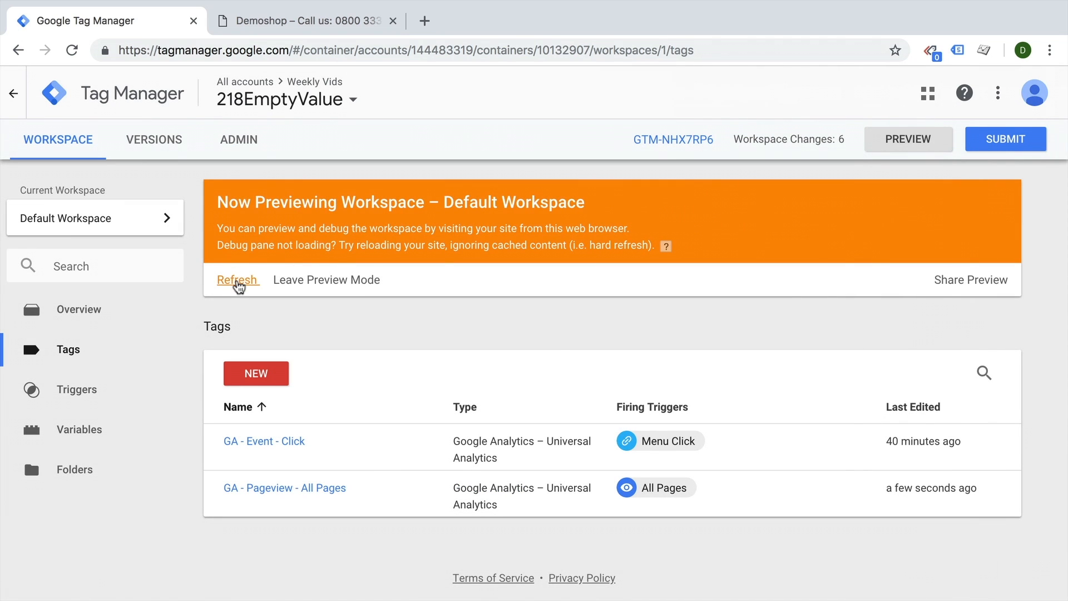
Refresh the preview, confirm analytics_debug.js loads on Demoshop, and return to Tag Manager.
click(302, 20)
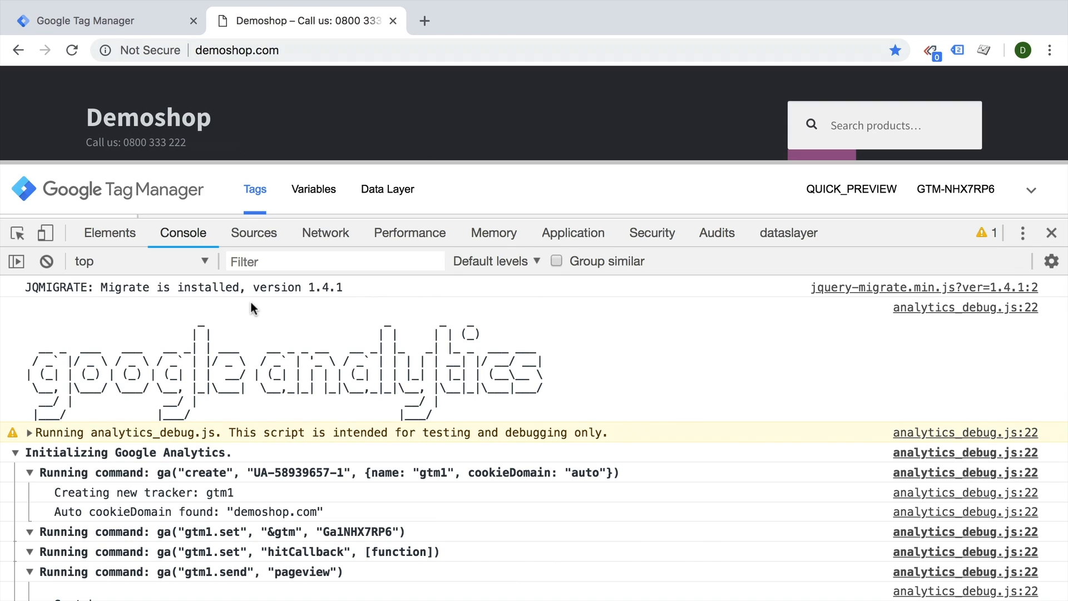
click(103, 20)
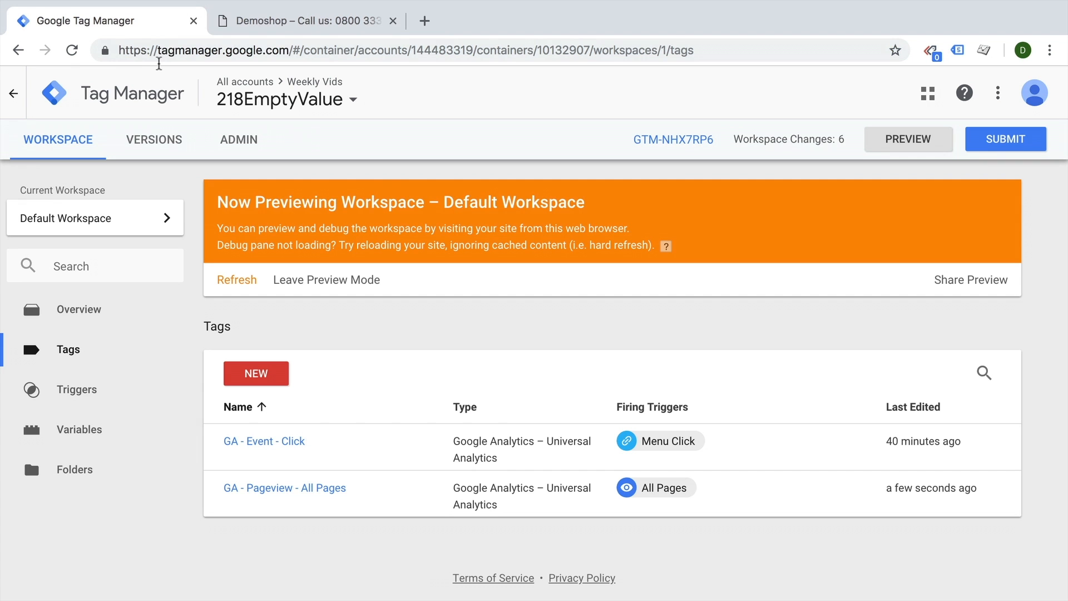
Review the GA Pageview tag, then enable the built-in Debug Mode variable under Errors.
click(285, 487)
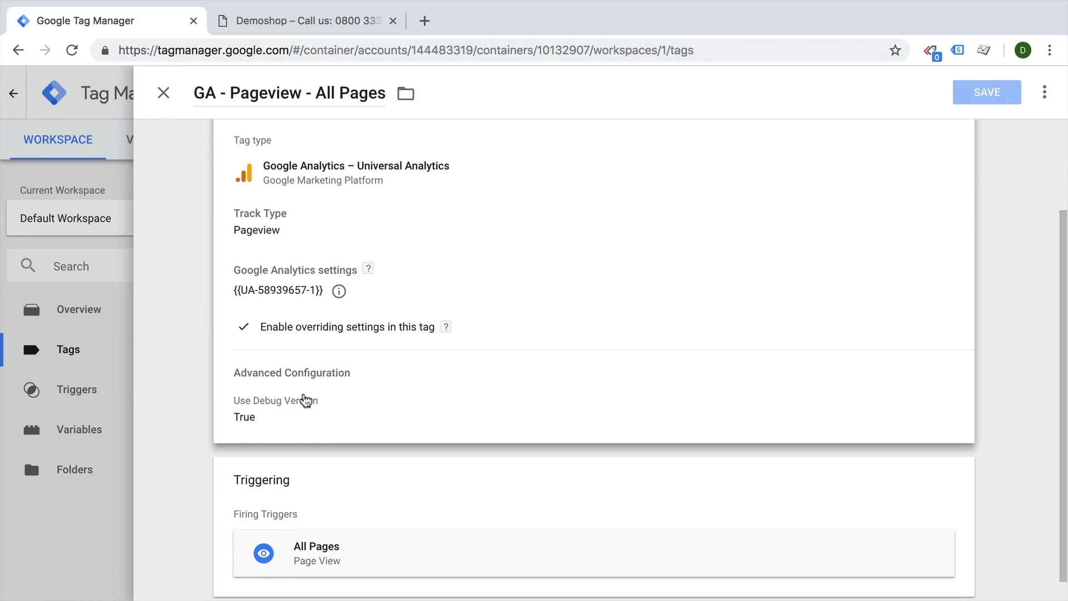
scroll(down, 3)
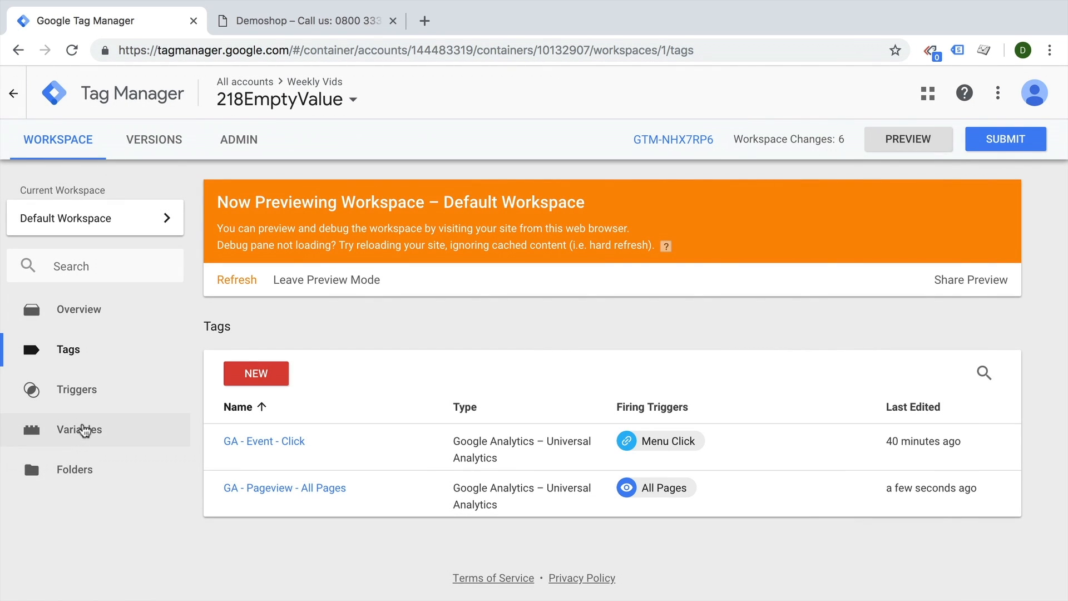
click(78, 429)
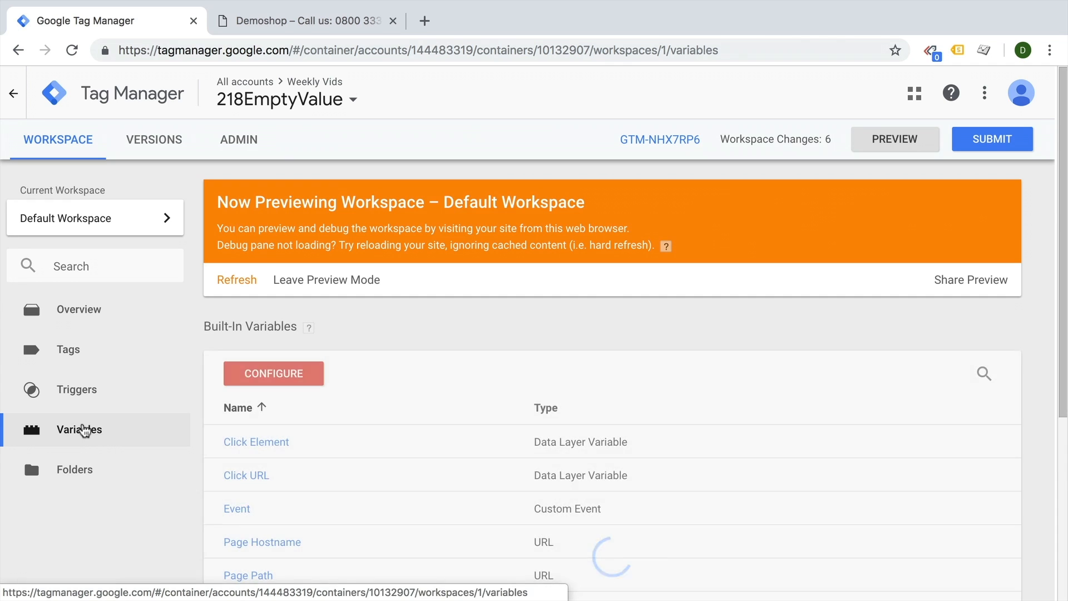
click(273, 374)
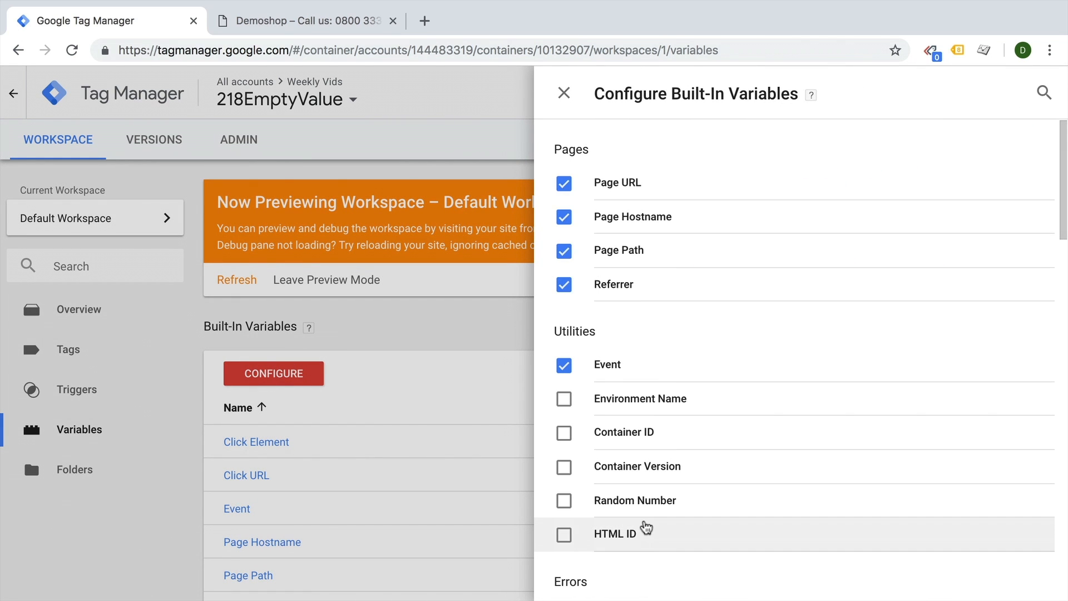
scroll(down, 3)
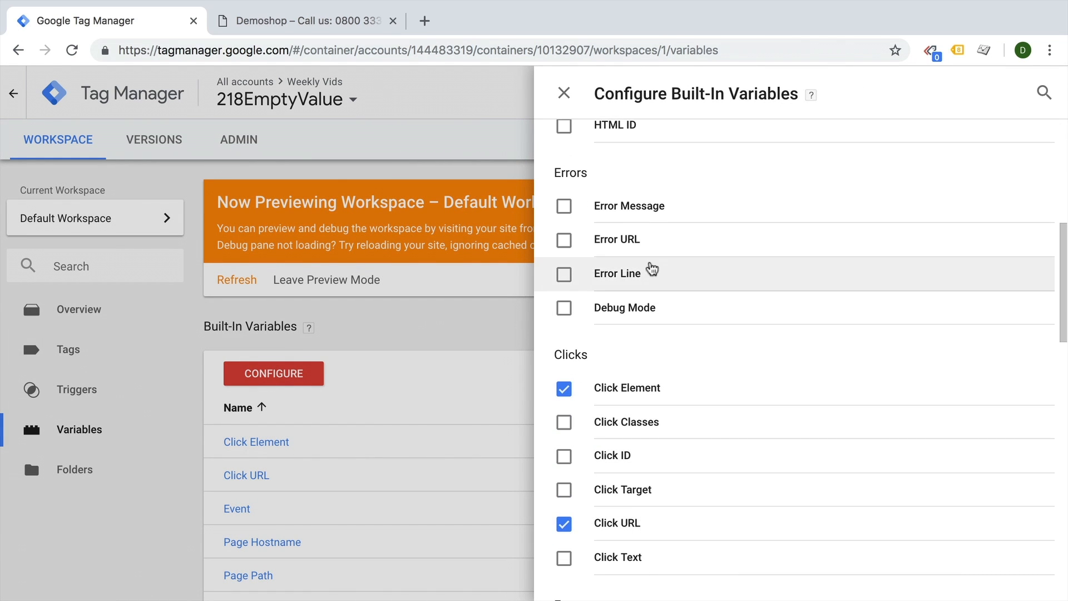
mouse_move(564, 307)
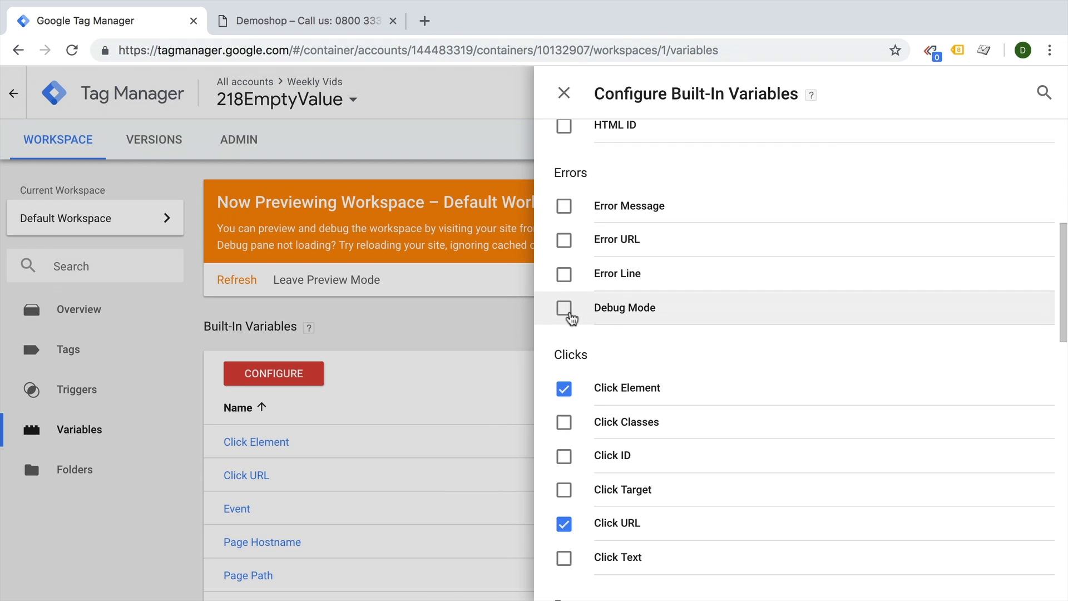
click(564, 307)
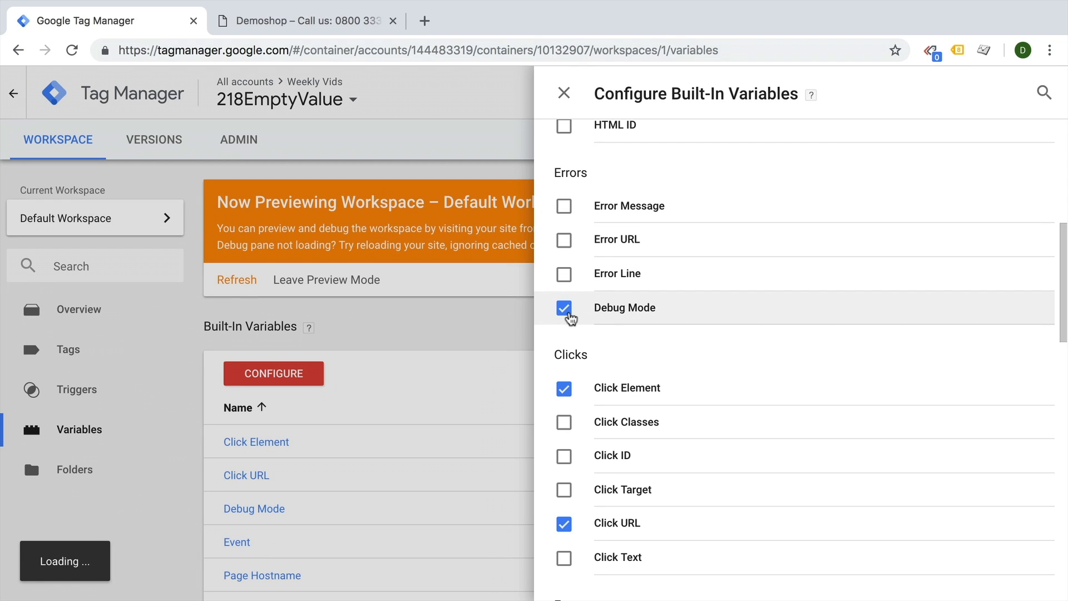
click(563, 94)
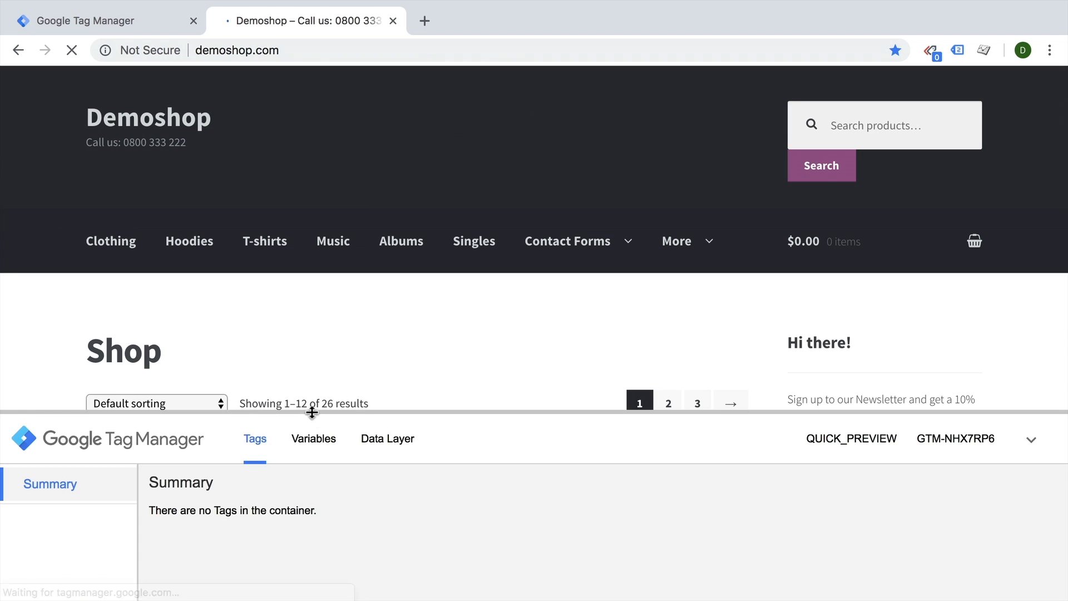
List the Page View event's variables in the preview pane, with Debug Mode returning true.
click(313, 438)
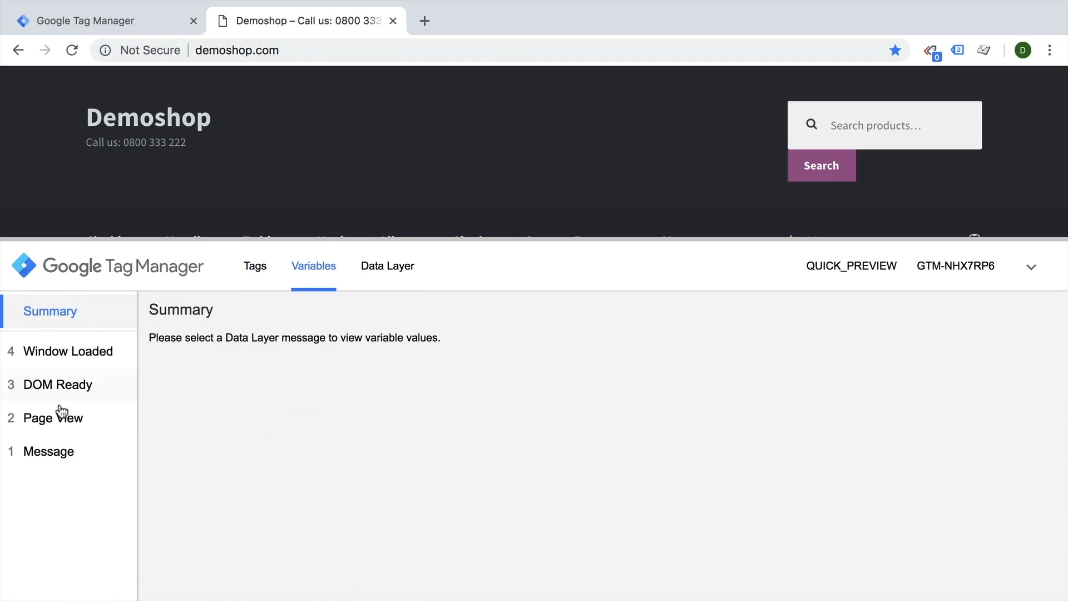
click(54, 417)
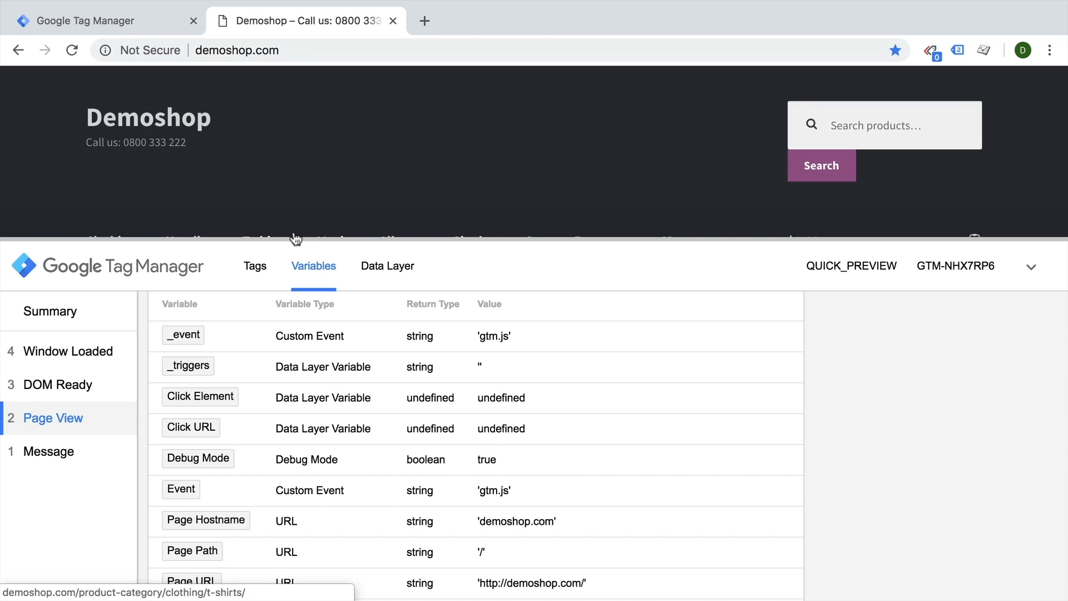
mouse_move(477, 458)
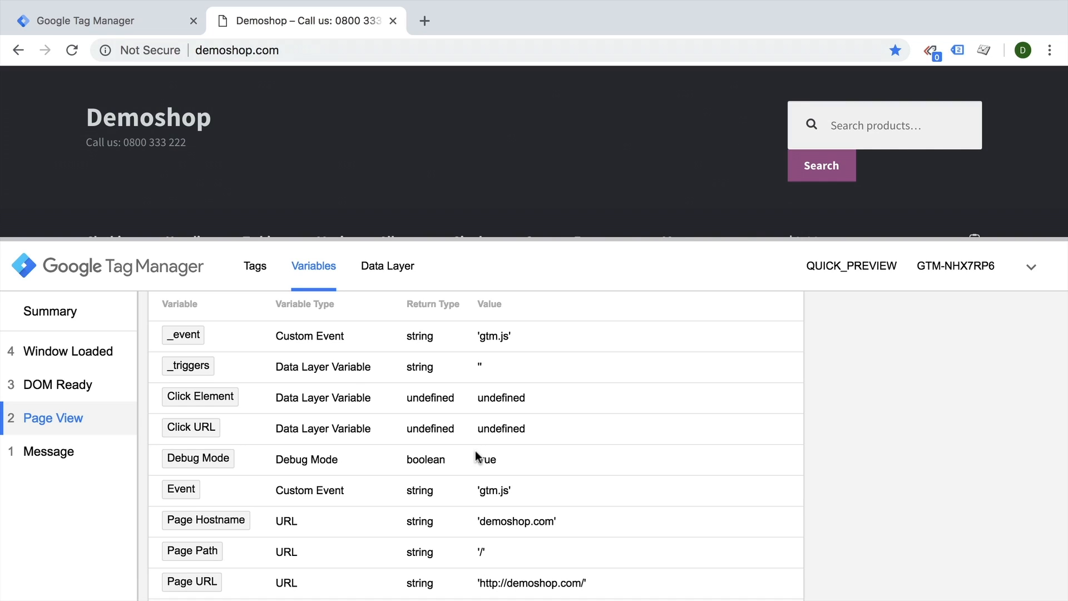
mouse_move(166, 18)
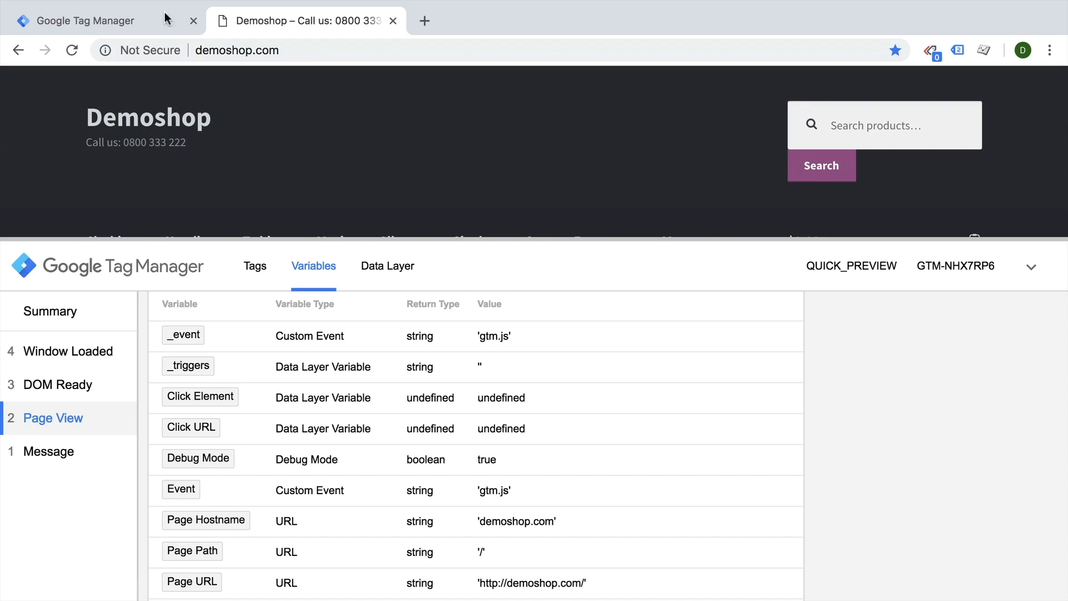
Set the GA - Pageview - All Pages tag's Use Debug Version to {{Debug Mode}} and save.
click(81, 20)
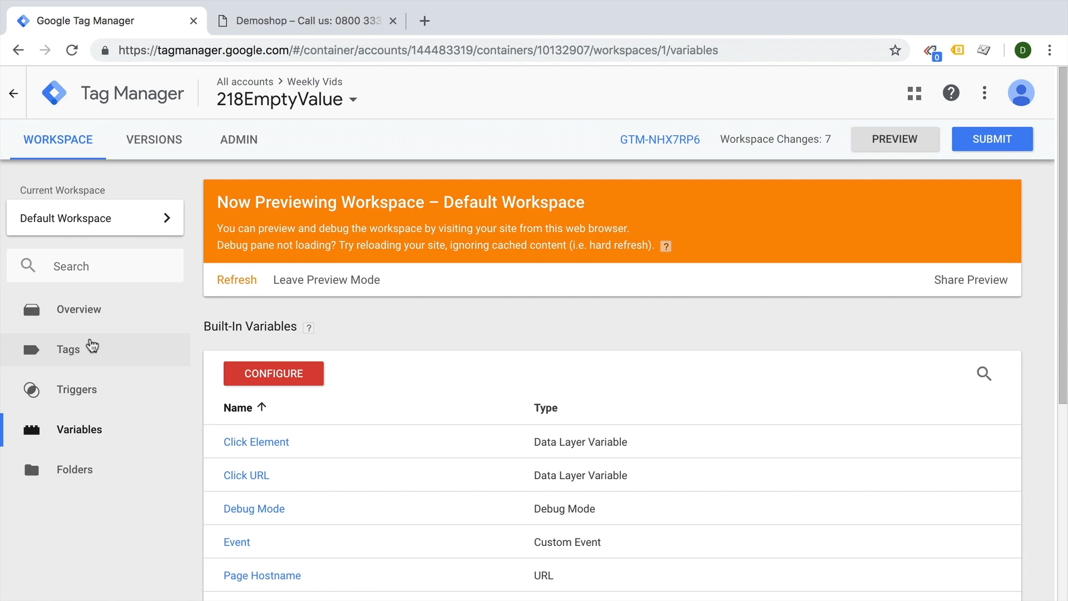
click(68, 349)
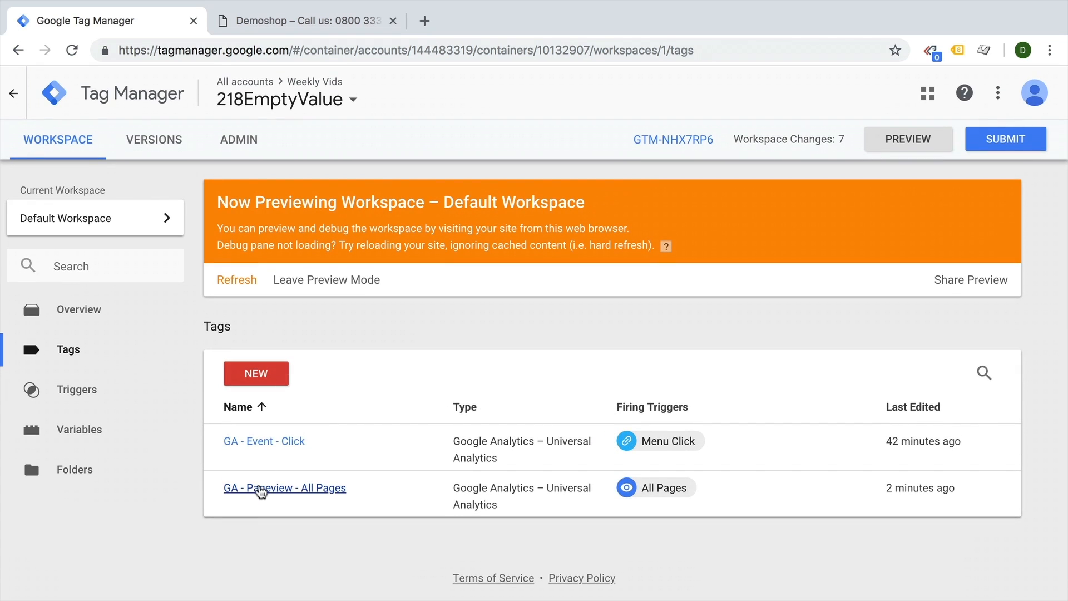
click(284, 488)
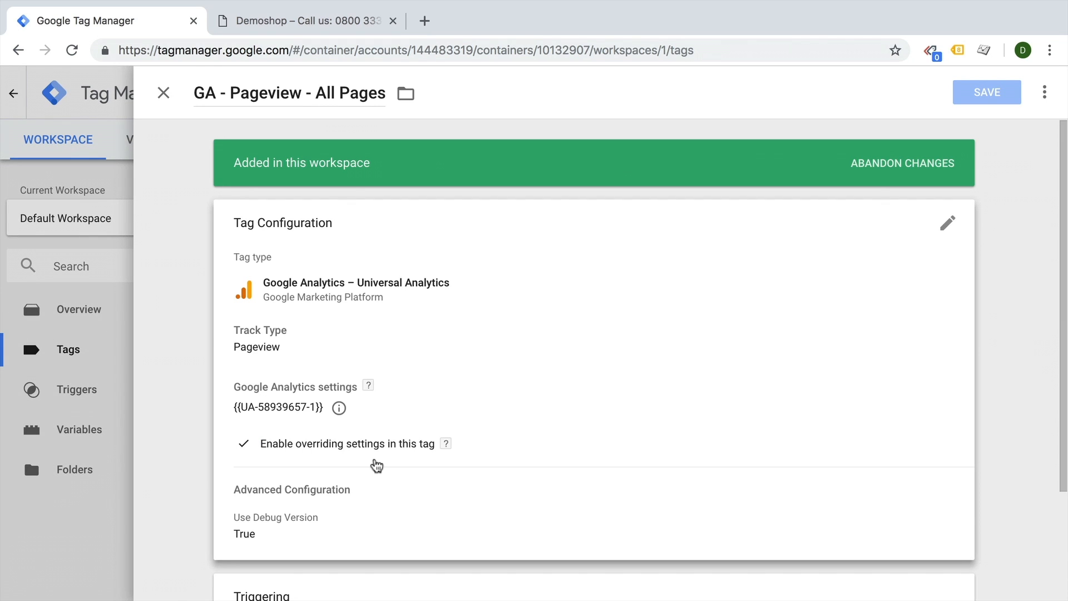
scroll(down, 3)
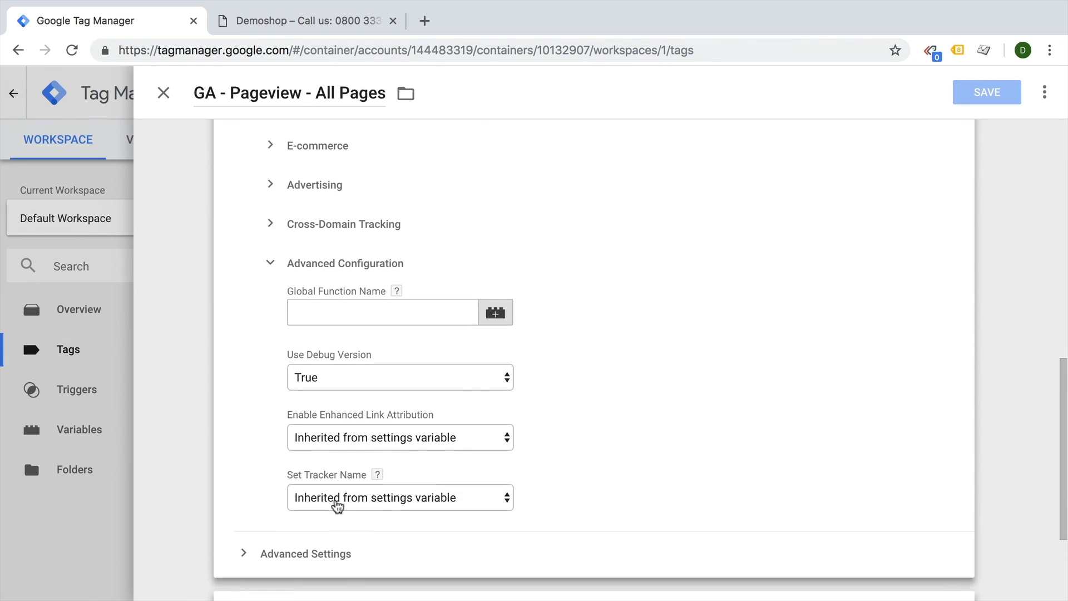
click(401, 377)
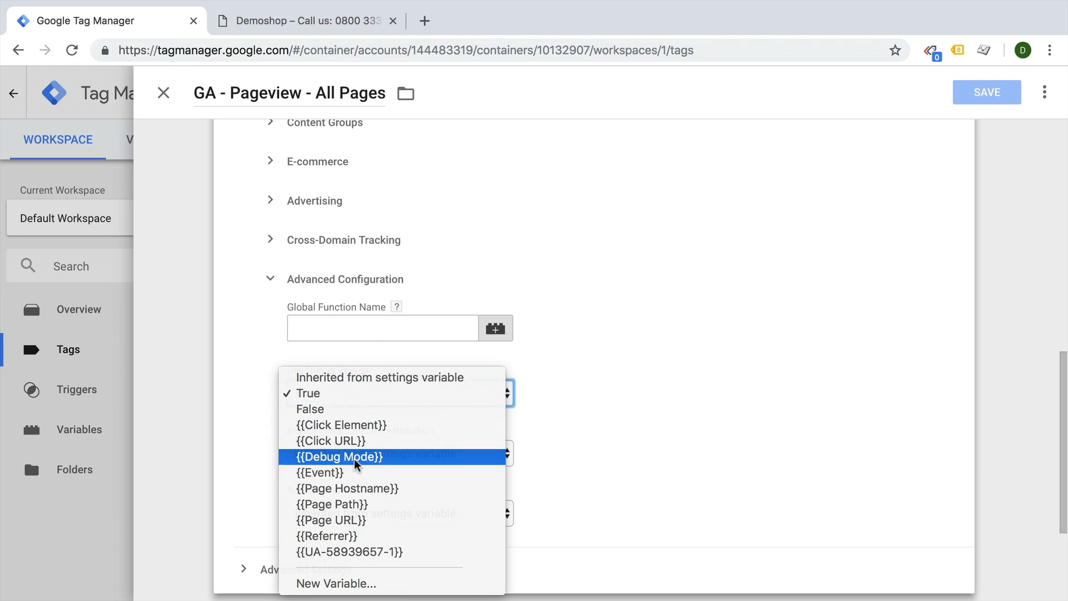
click(340, 457)
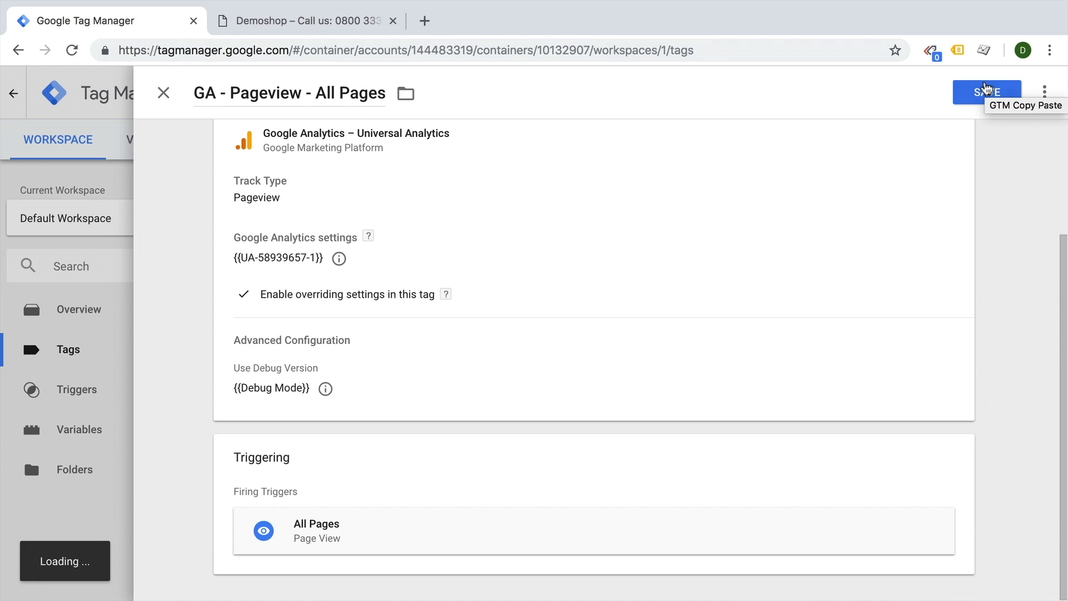
click(986, 91)
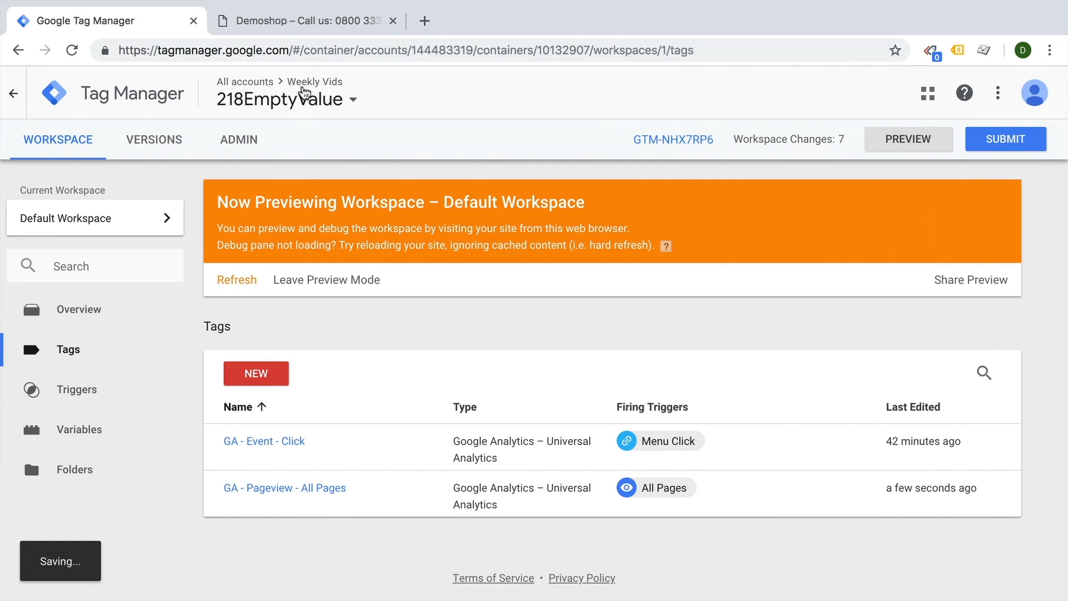
Reload Demoshop in preview, review fired tags, and check analytics_debug.js output in the Console.
click(303, 21)
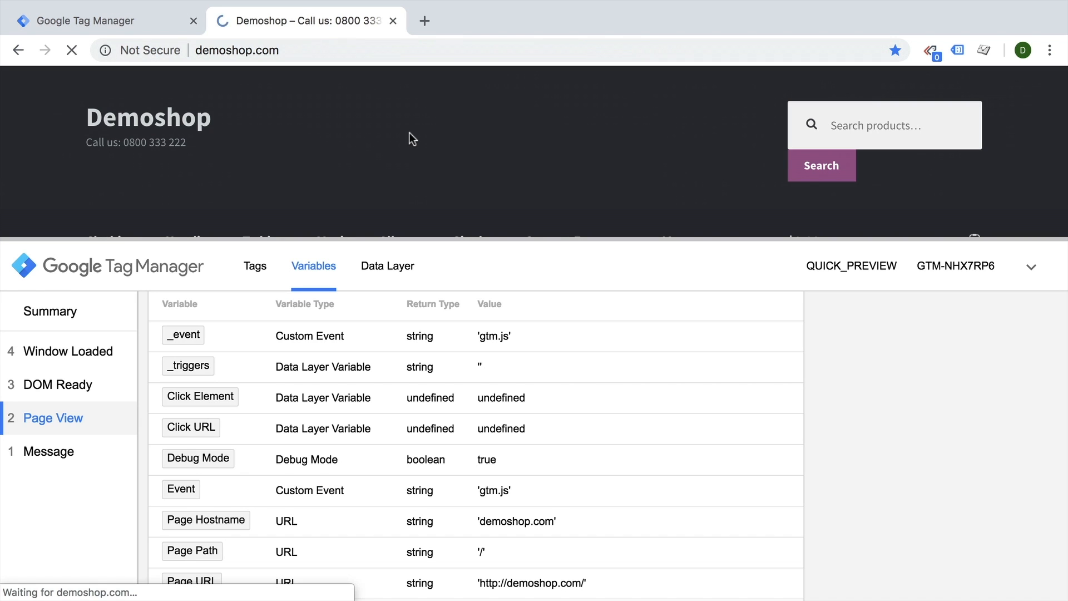
click(255, 266)
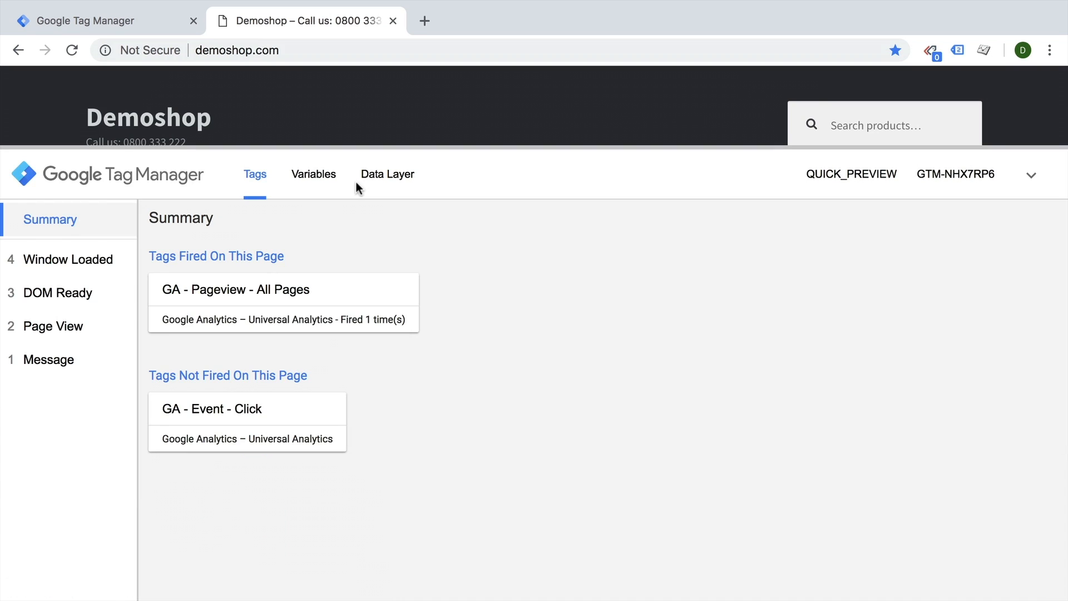
key(F12)
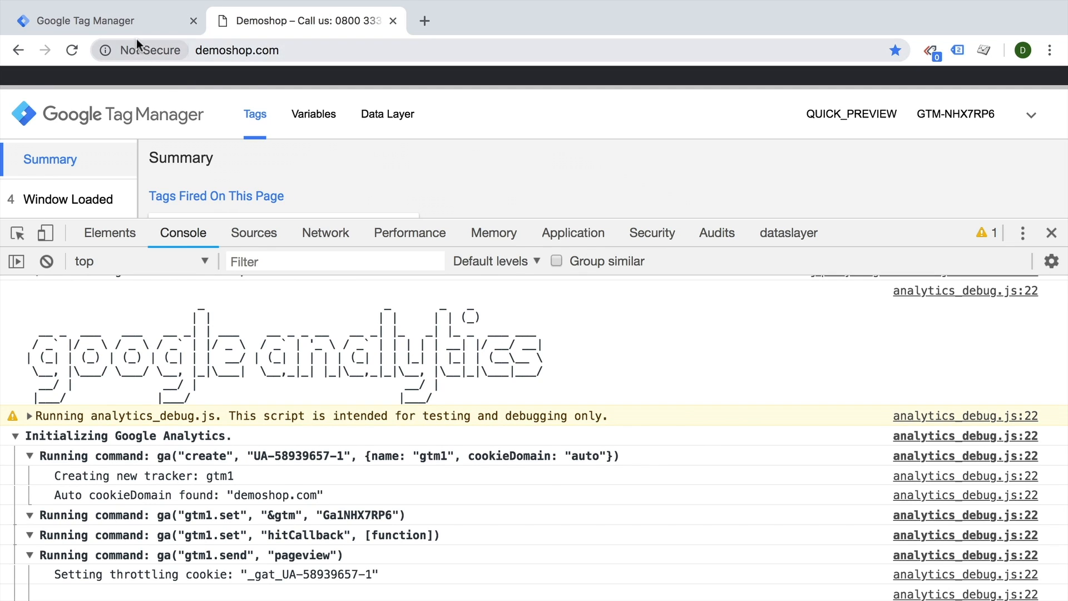
click(326, 279)
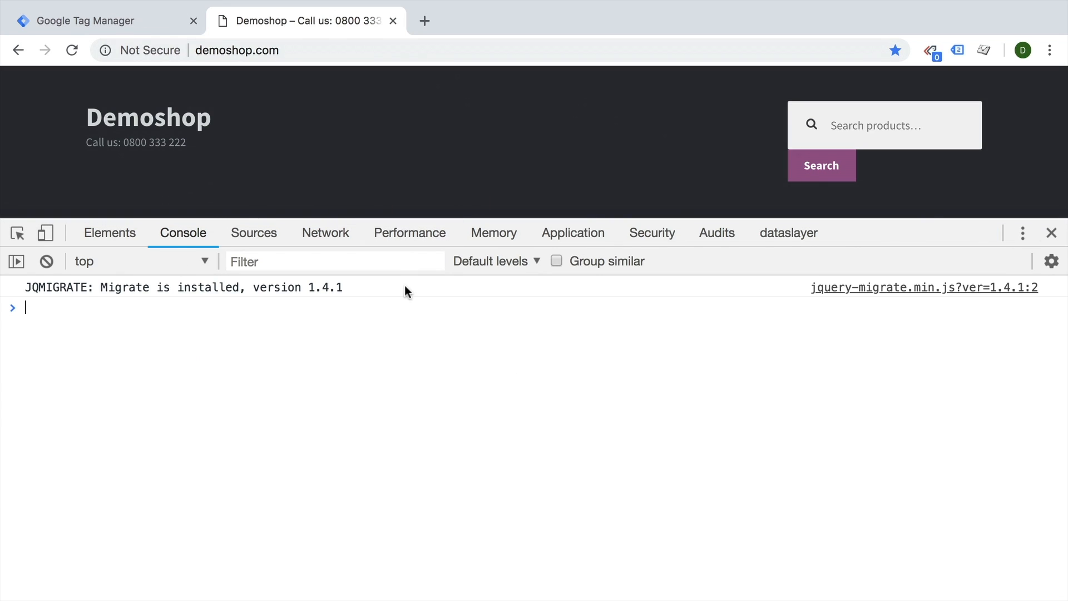
Check Tag Assistant's detected Google Analytics pageview tag, then close DevTools.
click(958, 50)
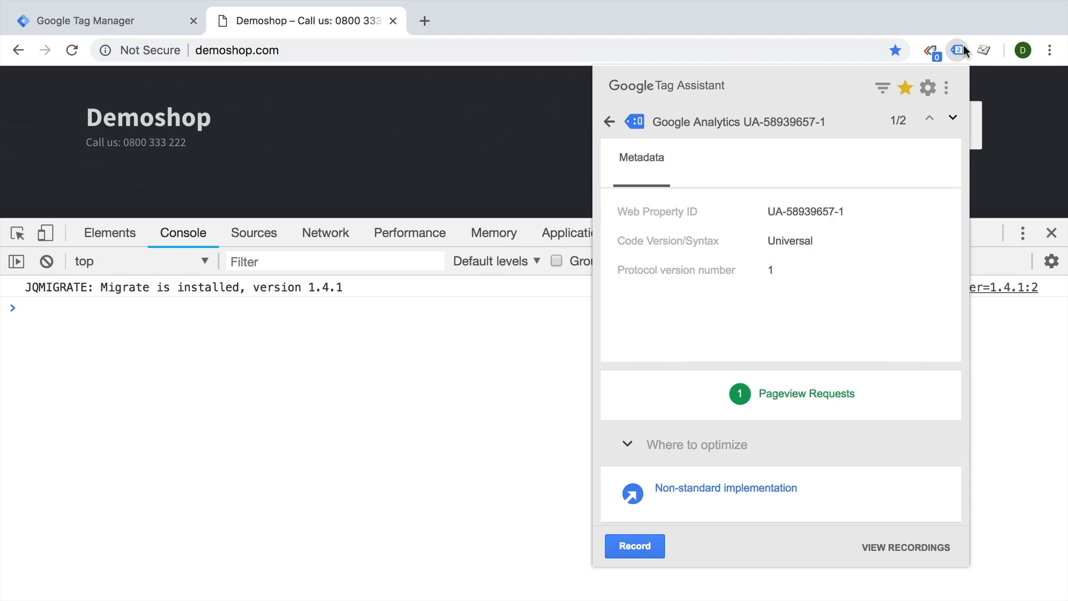
click(608, 121)
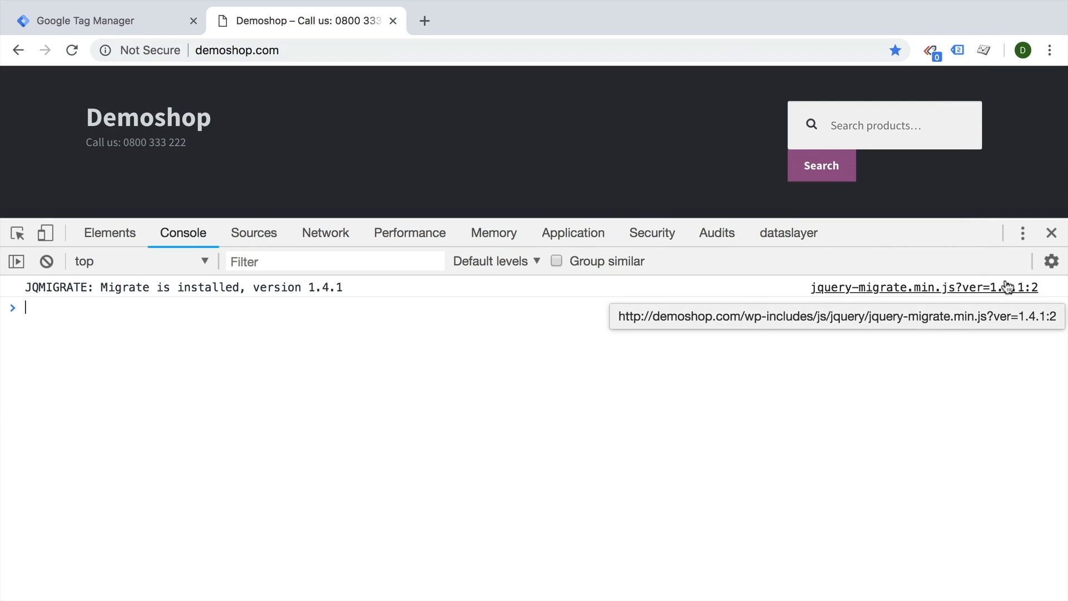
click(1051, 232)
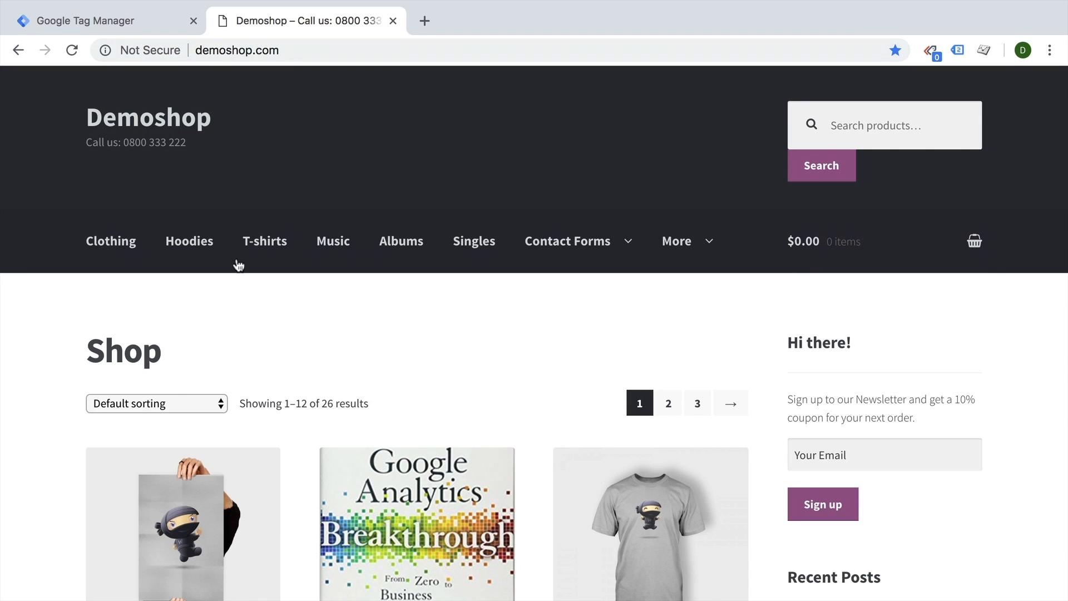
mouse_move(520, 436)
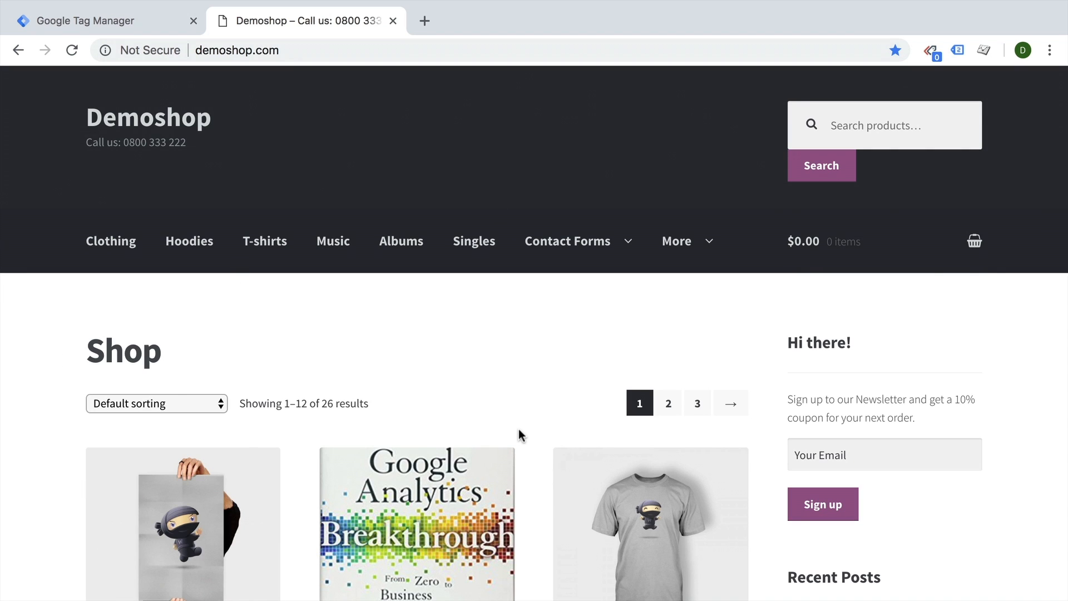
Change the GA - Pageview - All Pages tag's Use Debug Version setting and save it again.
click(95, 21)
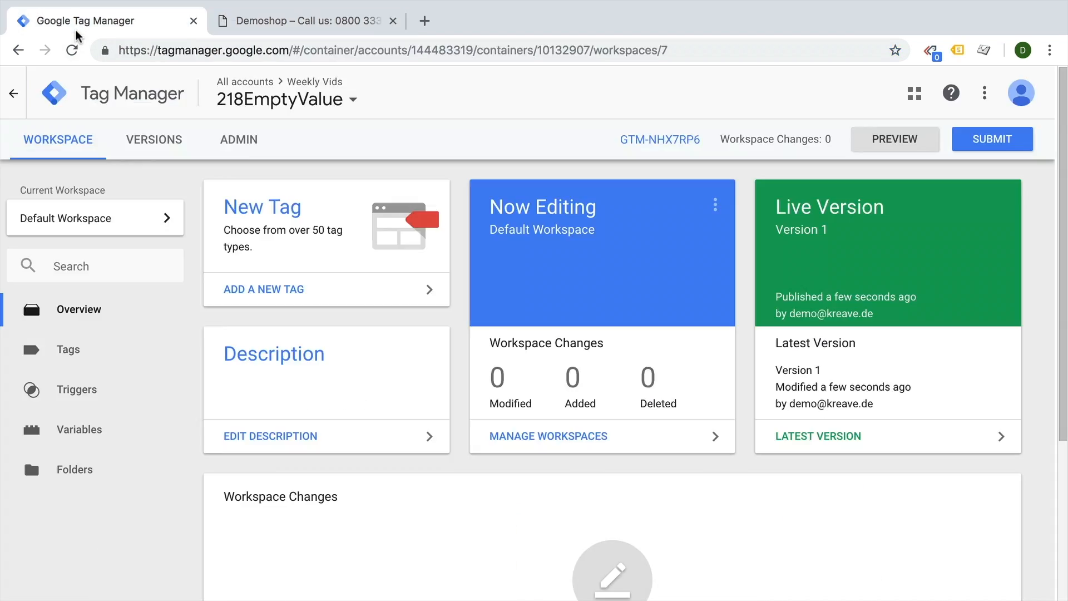
click(68, 349)
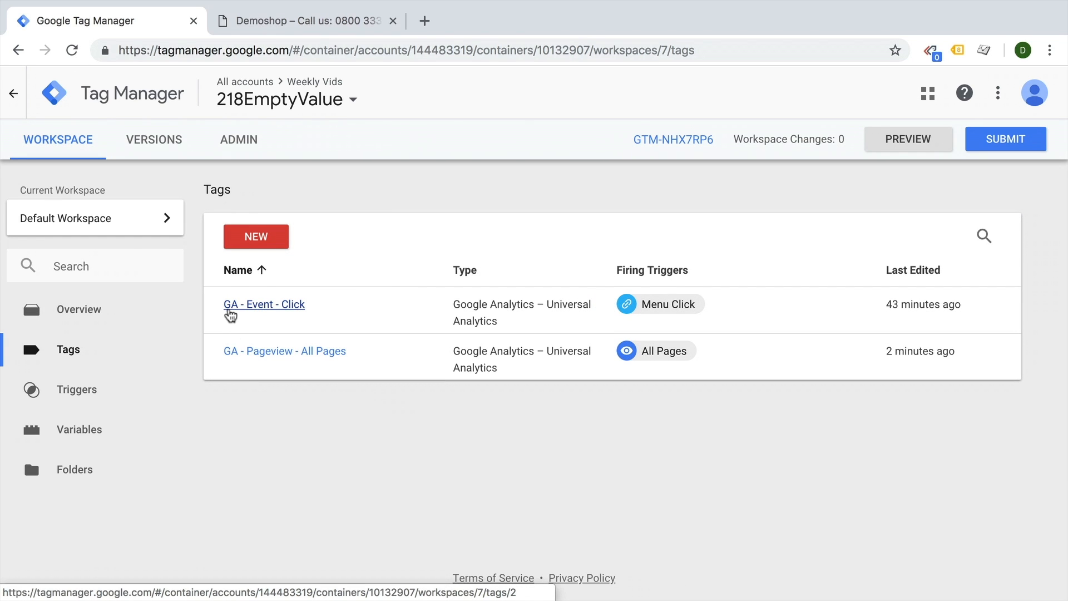
click(284, 350)
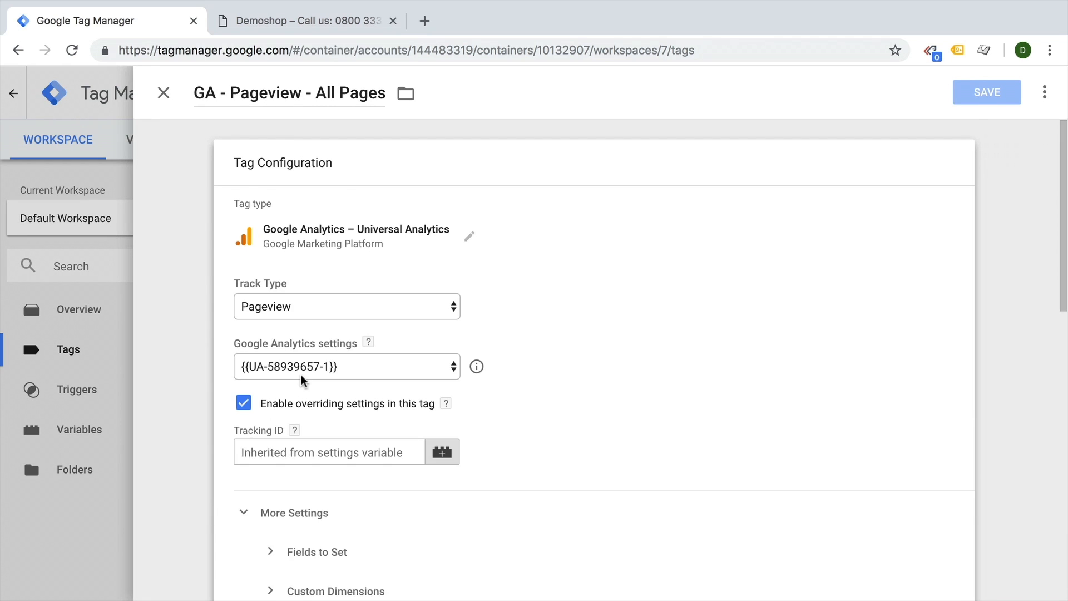
scroll(down, 3)
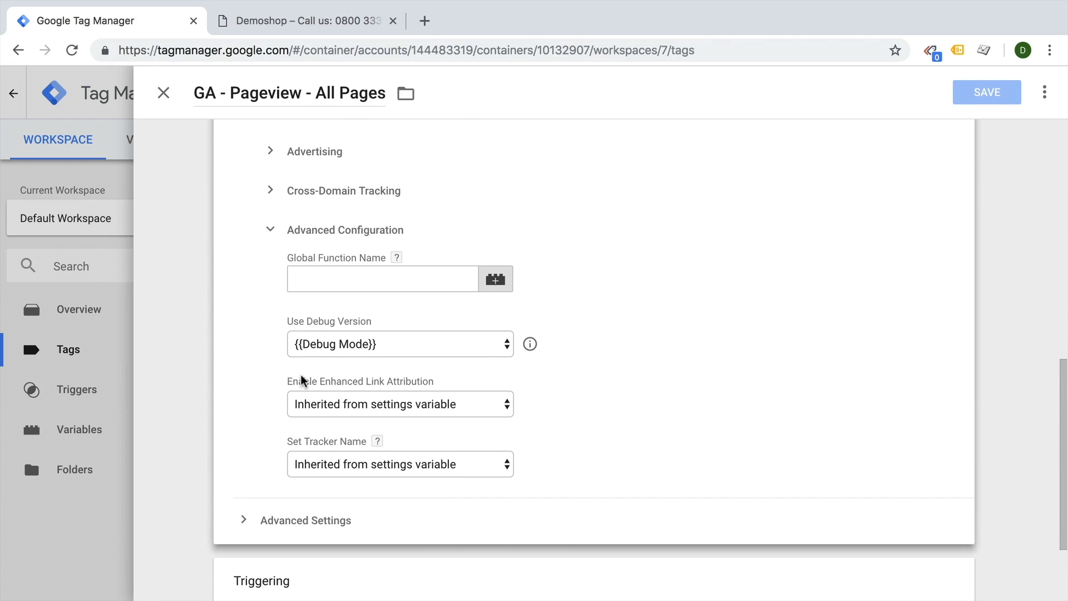
click(400, 343)
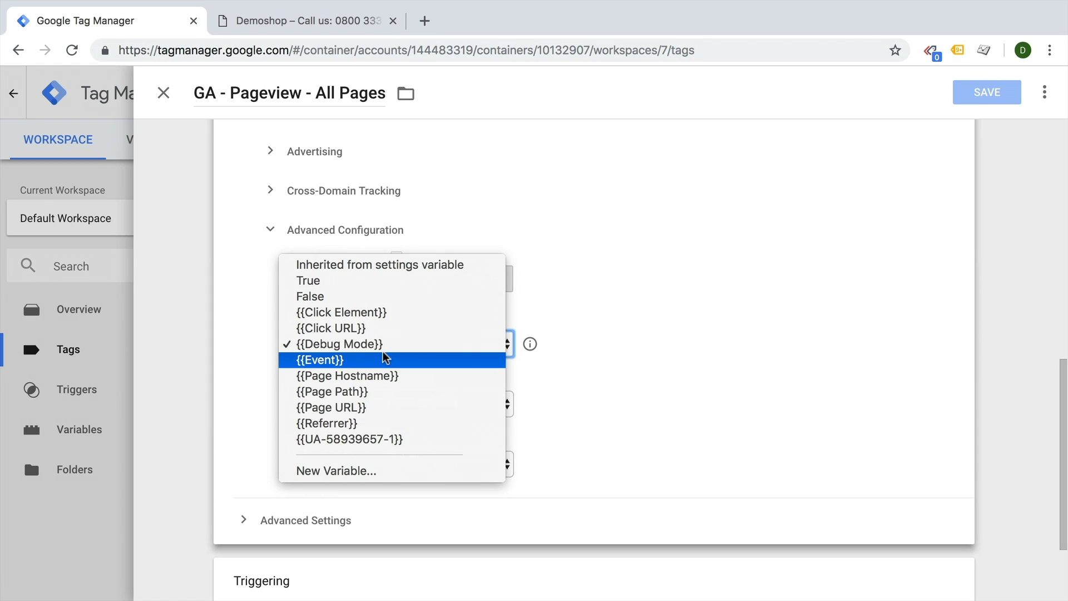
mouse_move(385, 272)
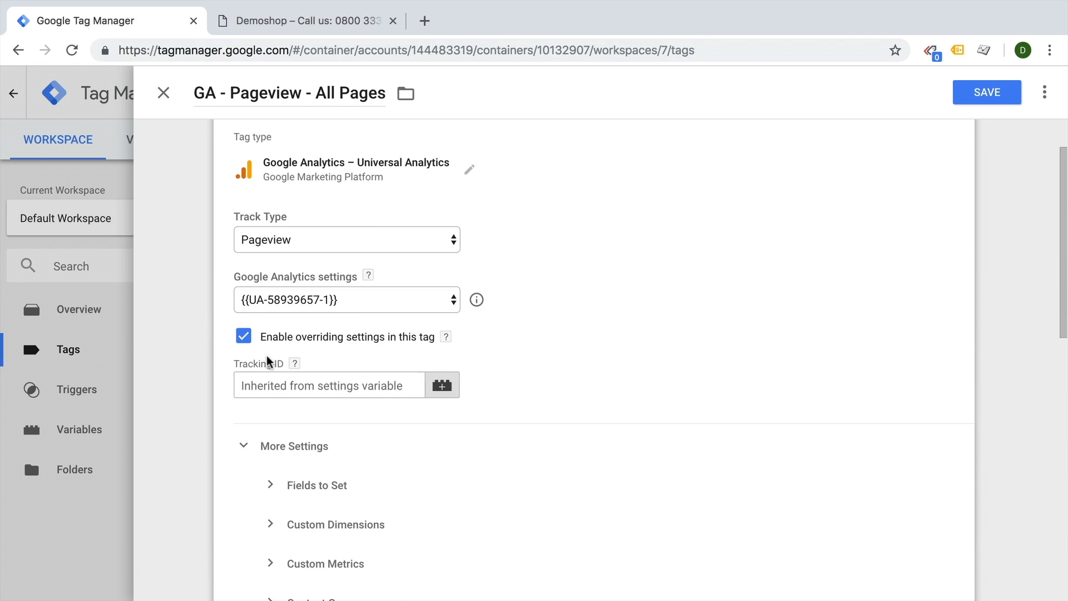
click(987, 91)
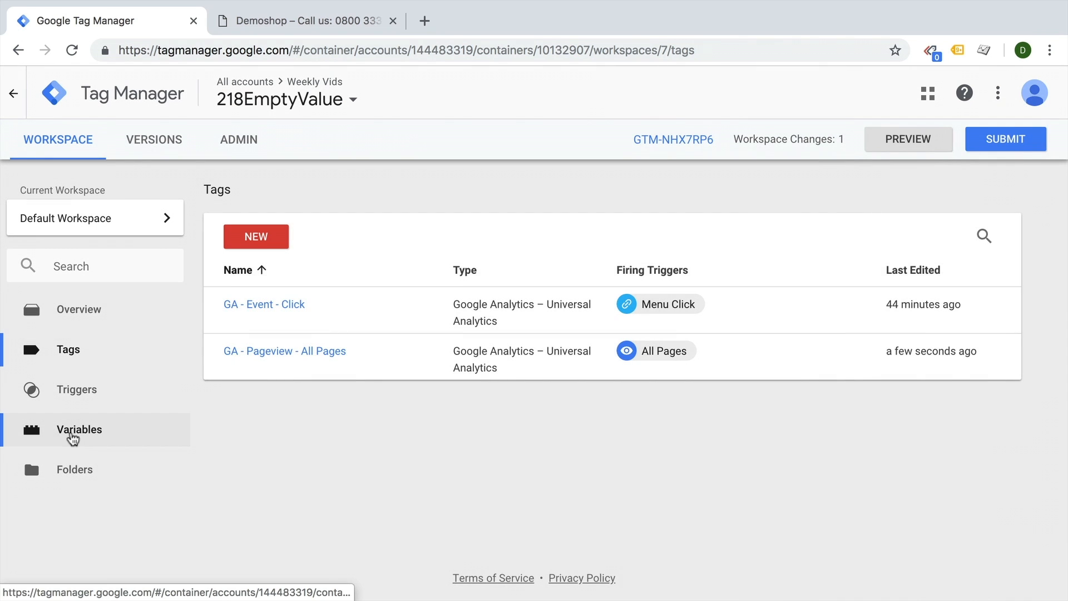
Set UA-58939657-1's Use Debug Version to {{Debug Mode}}, save, and switch to Demoshop.
click(78, 429)
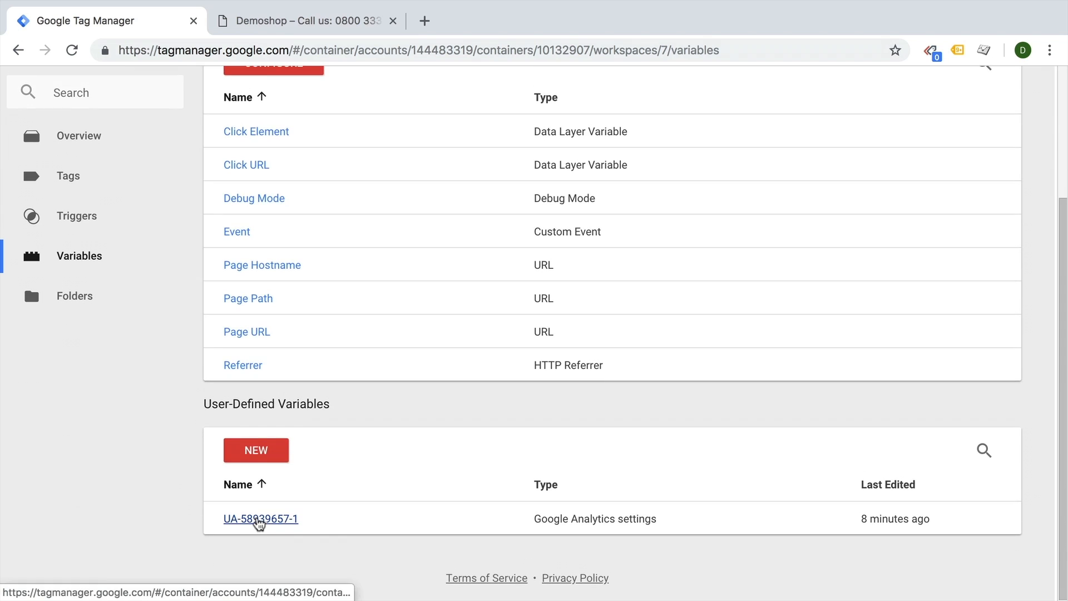
click(261, 519)
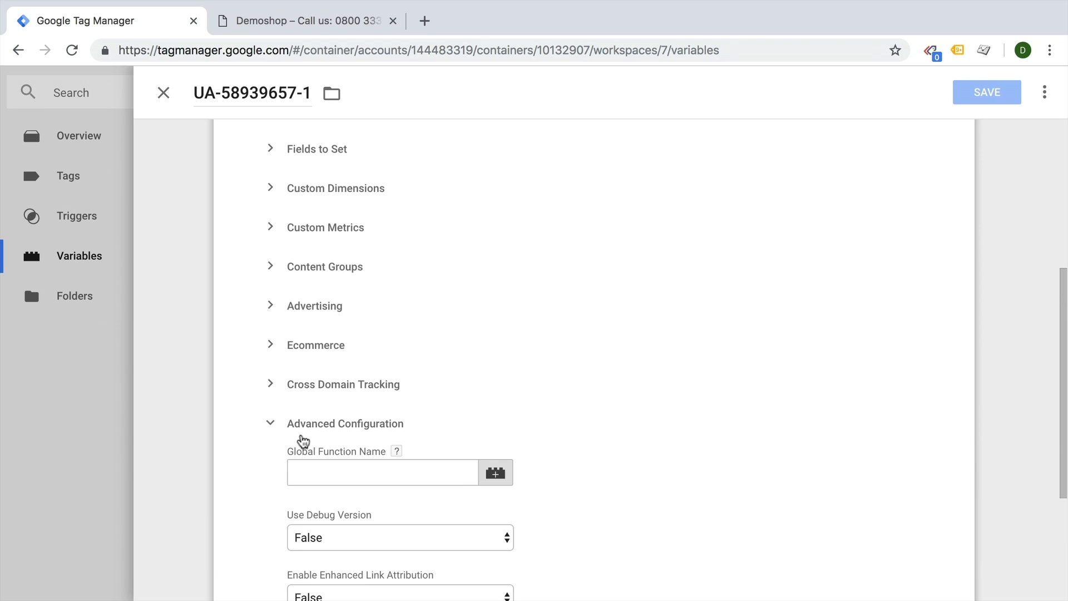
click(400, 537)
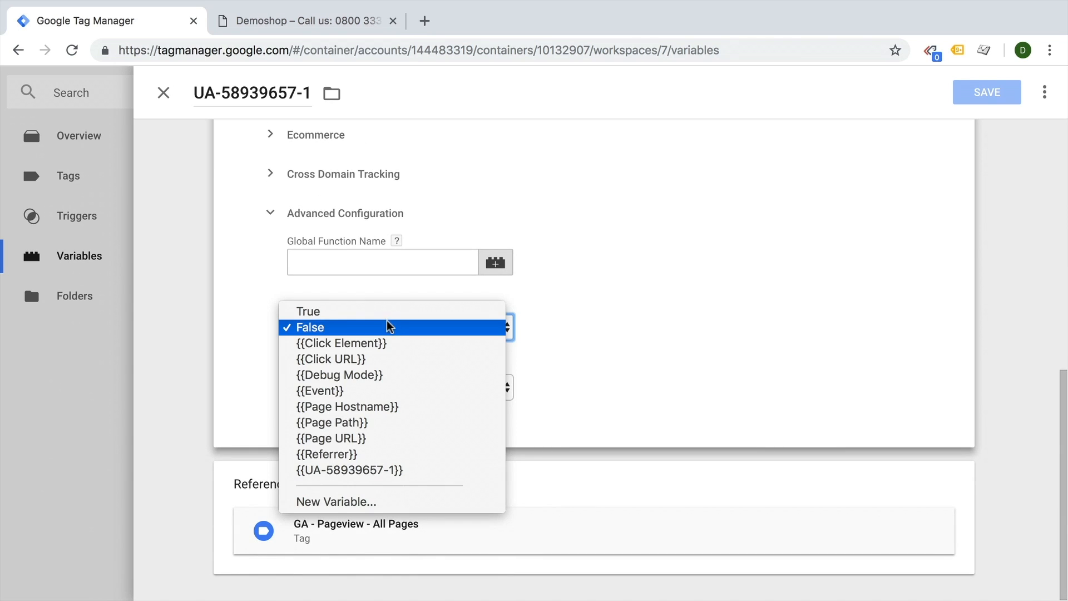
mouse_move(330, 437)
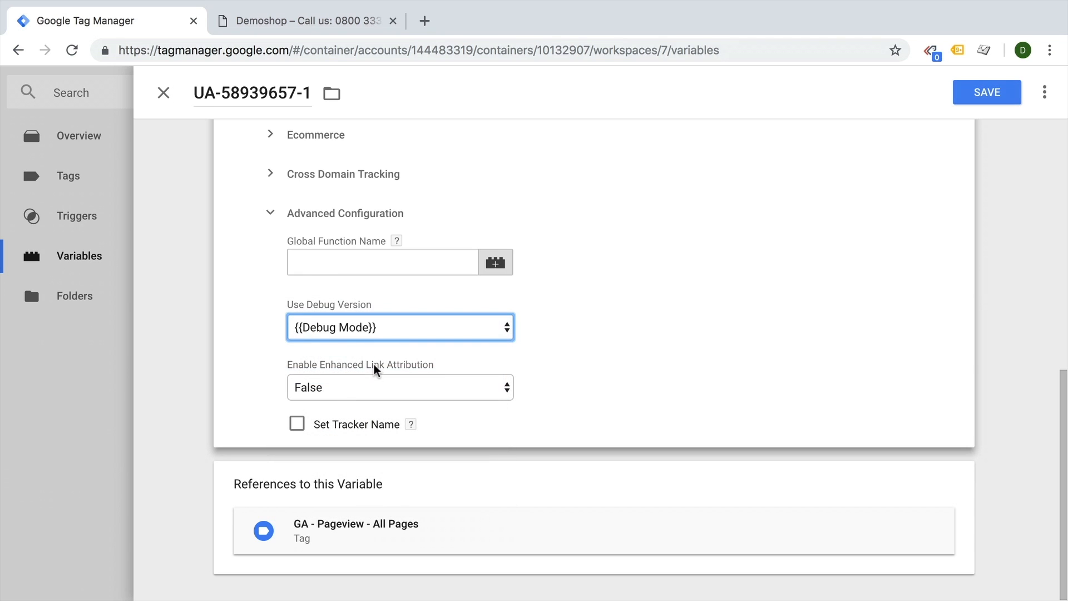
click(986, 92)
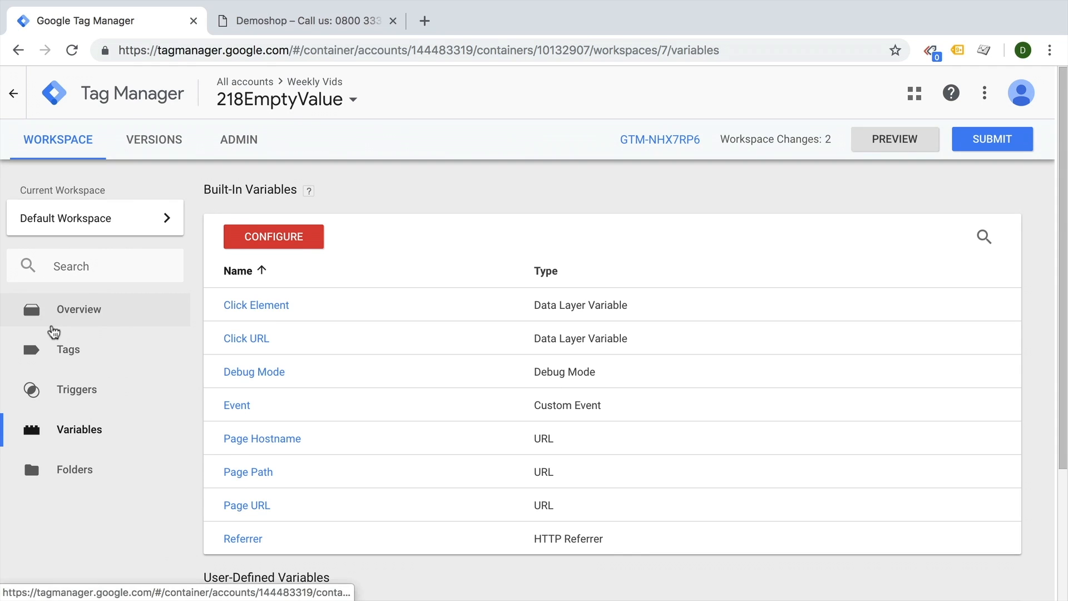
click(305, 21)
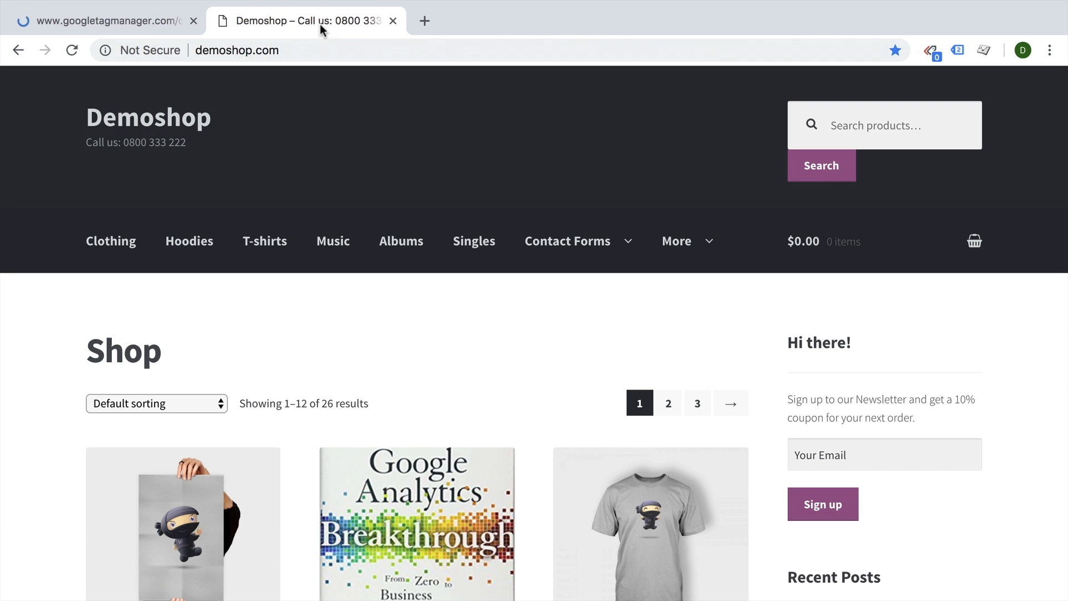